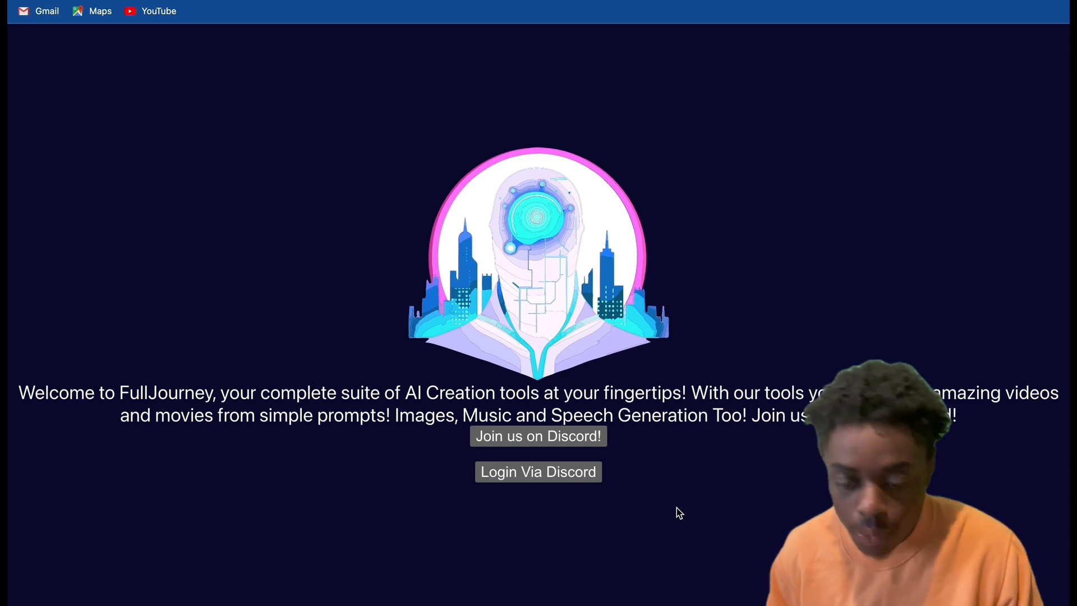
{"action": "mouse_move", "coordinate": [353, 404]}
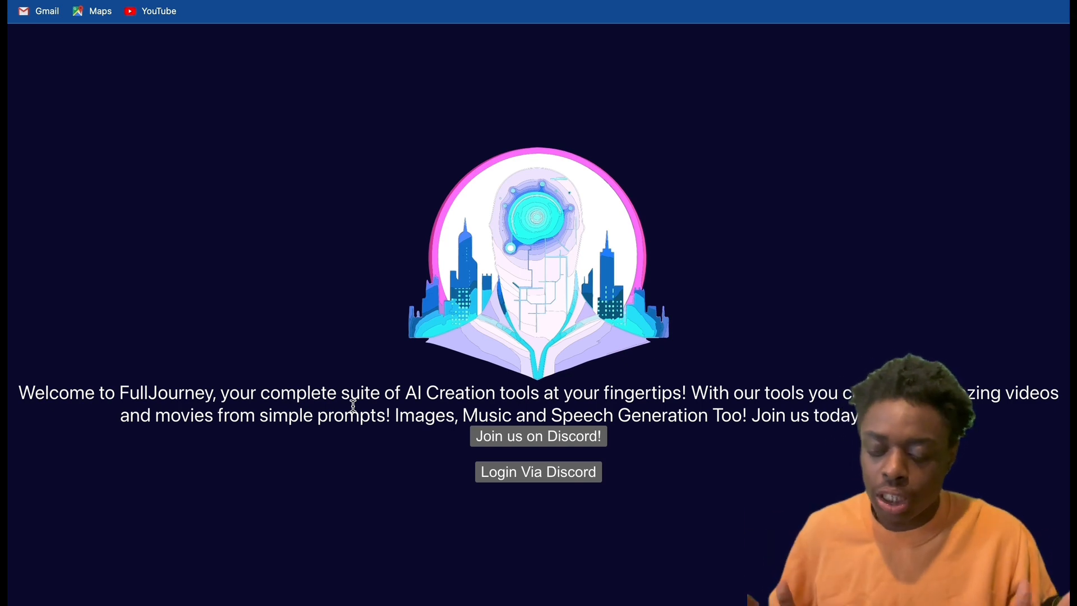
{"action": "mouse_move", "coordinate": [582, 444]}
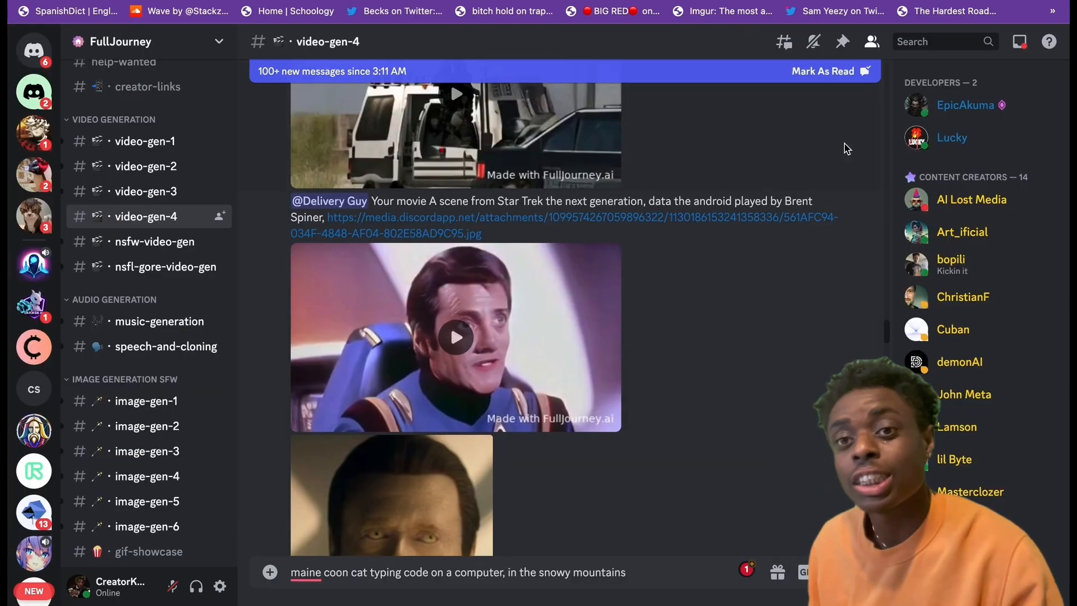
- Play the SWAT team shootout video in #video-gen-4 and scroll up toward the Elon Musk video
{"action": "scroll", "scroll_direction": "up", "scroll_amount": 3}
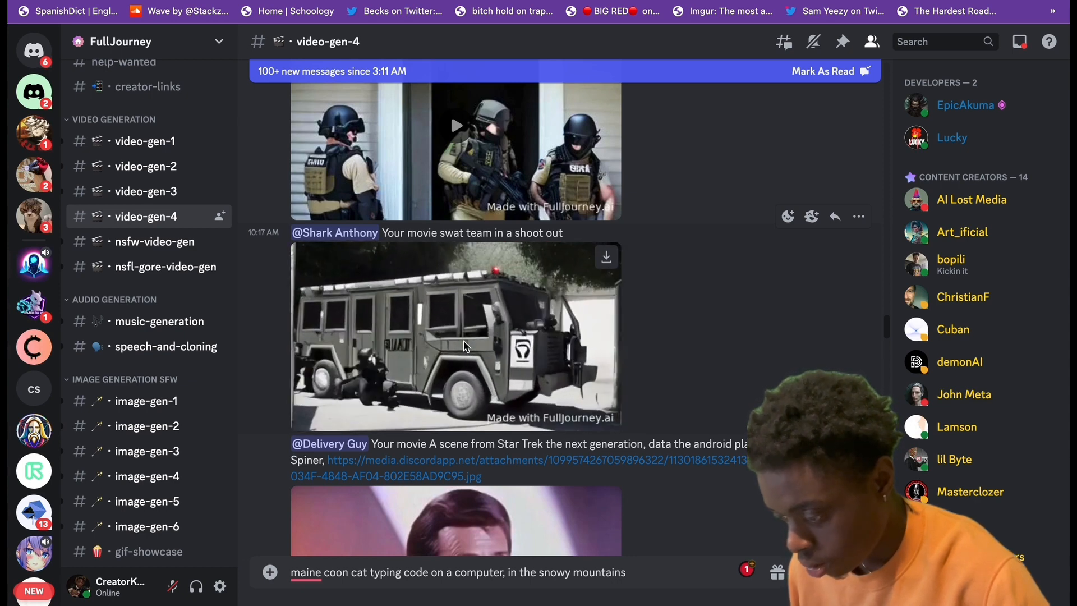
{"action": "left_click", "coordinate": [454, 336]}
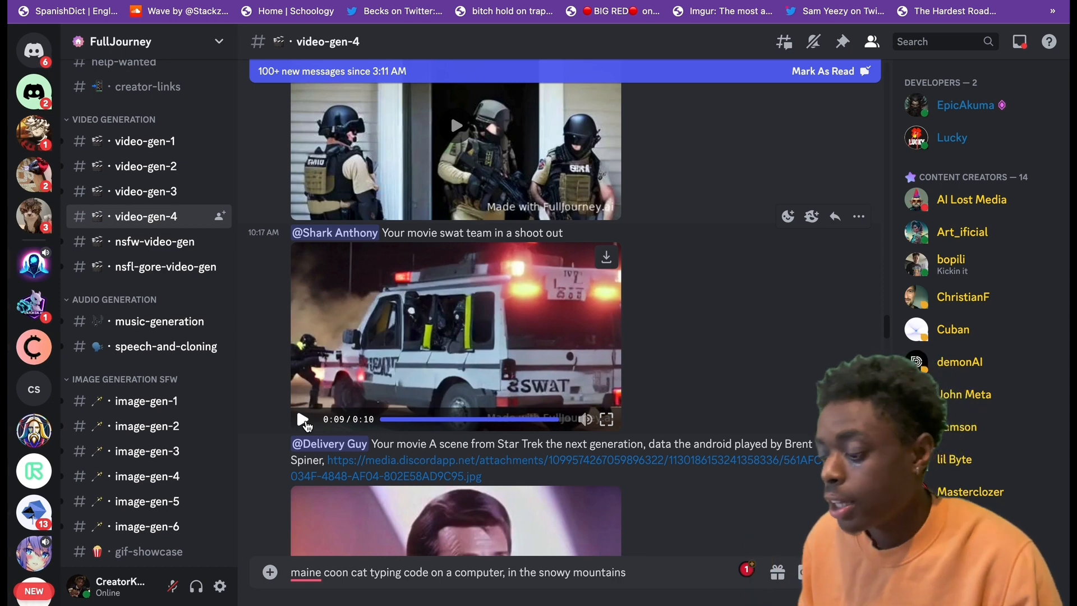
{"action": "mouse_move", "coordinate": [348, 358]}
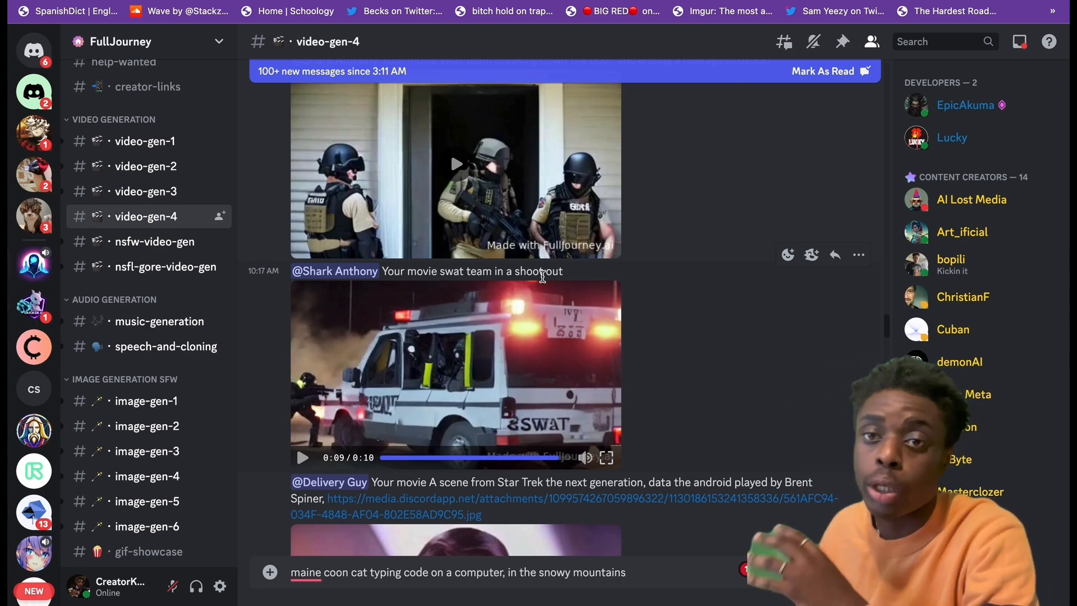
{"action": "scroll", "scroll_direction": "up", "scroll_amount": 3}
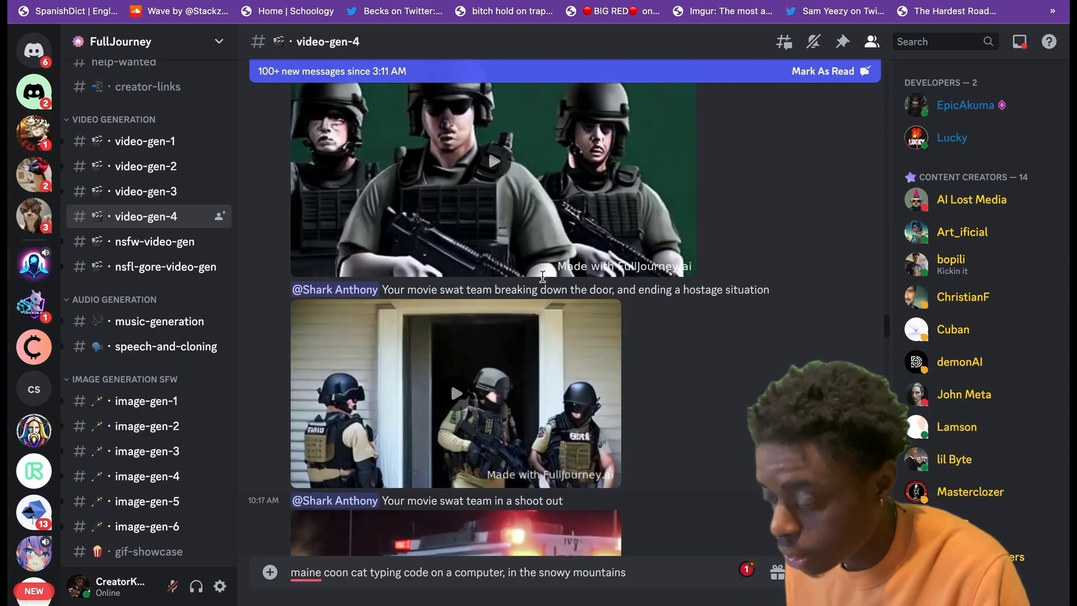
{"action": "scroll", "scroll_direction": "up", "scroll_amount": 3}
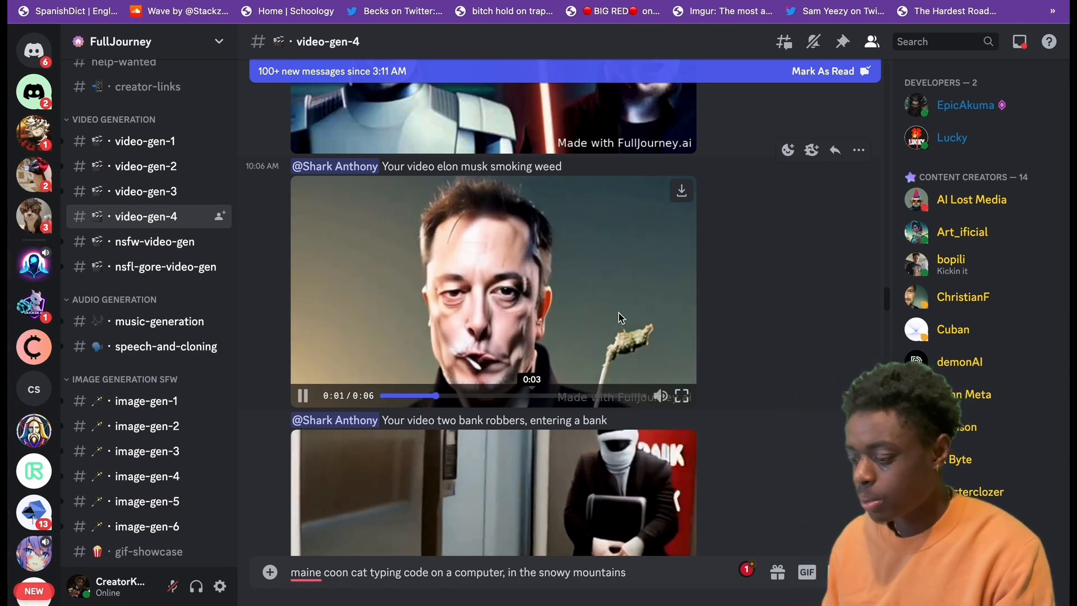
{"action": "mouse_move", "coordinate": [604, 303]}
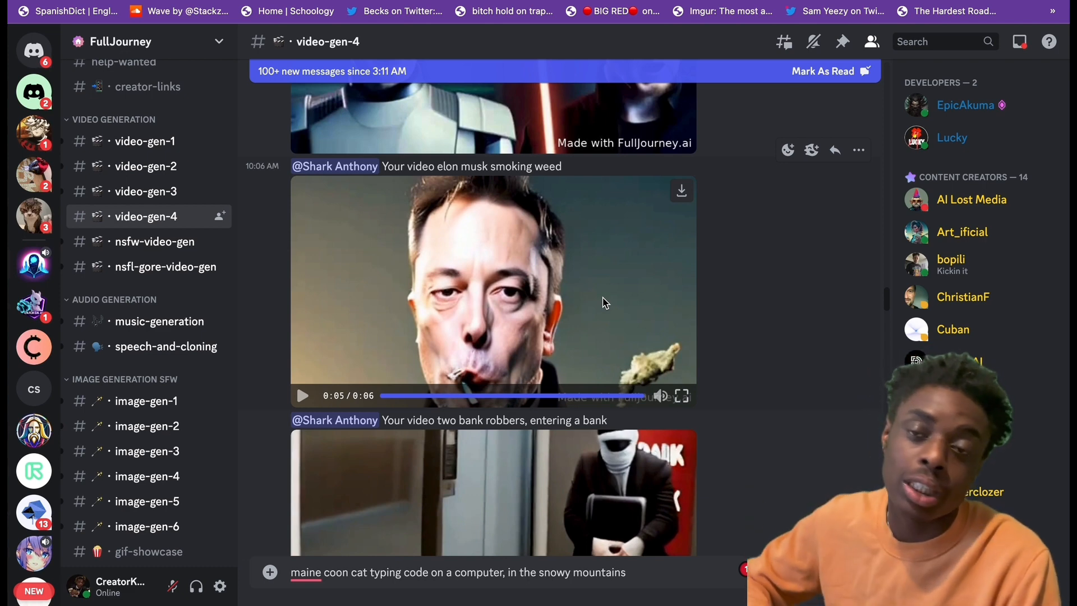
{"action": "scroll", "scroll_direction": "up", "scroll_amount": 3}
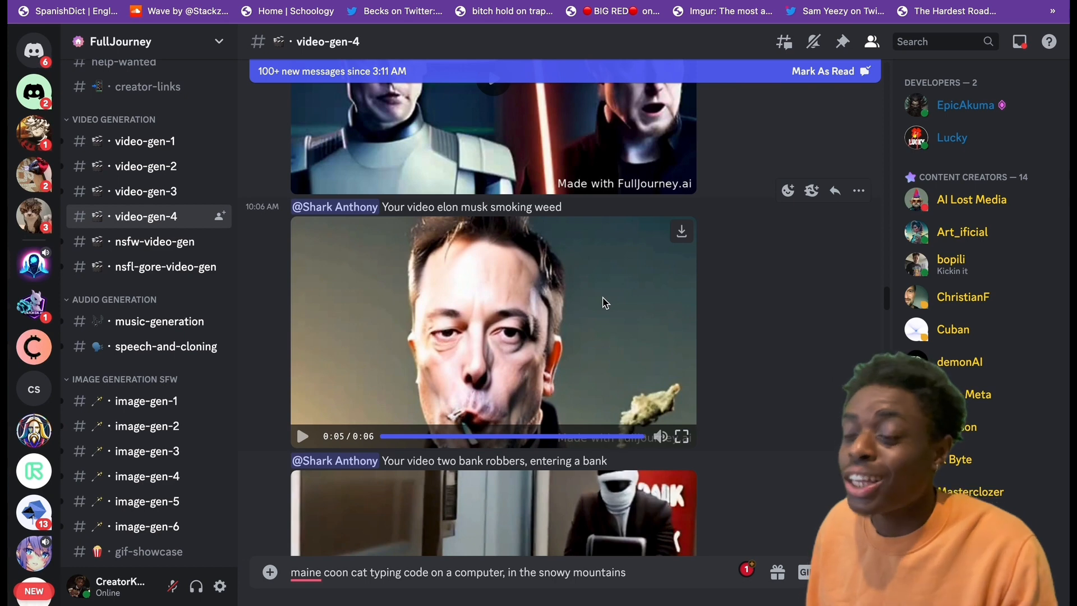
- Play the Musk and Zuckerberg lightsaber video, then scroll further up the channel
{"action": "scroll", "scroll_direction": "up", "scroll_amount": 3}
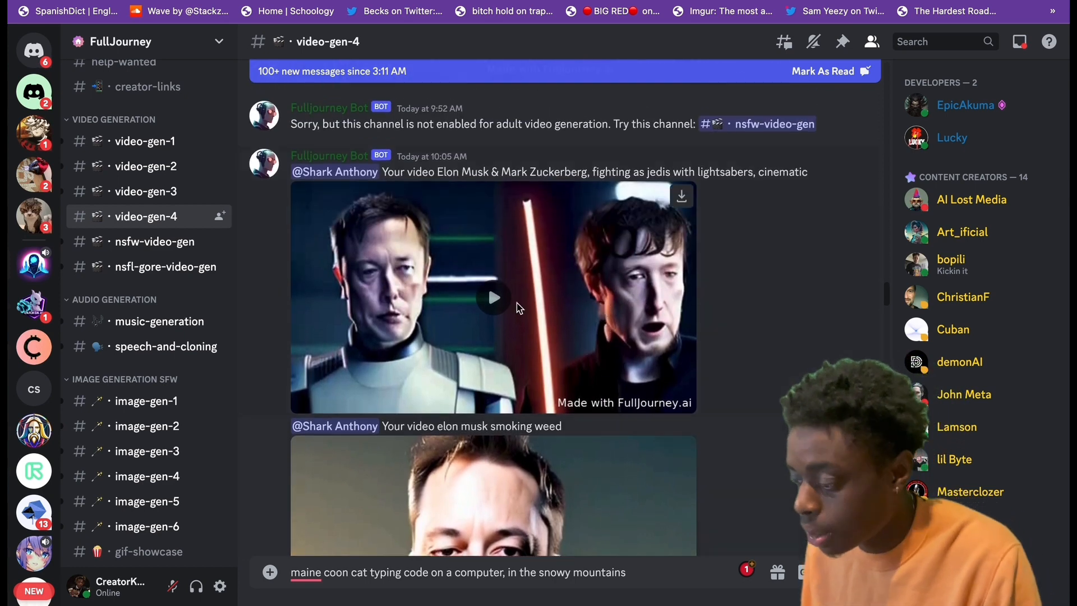
{"action": "left_click", "coordinate": [492, 298]}
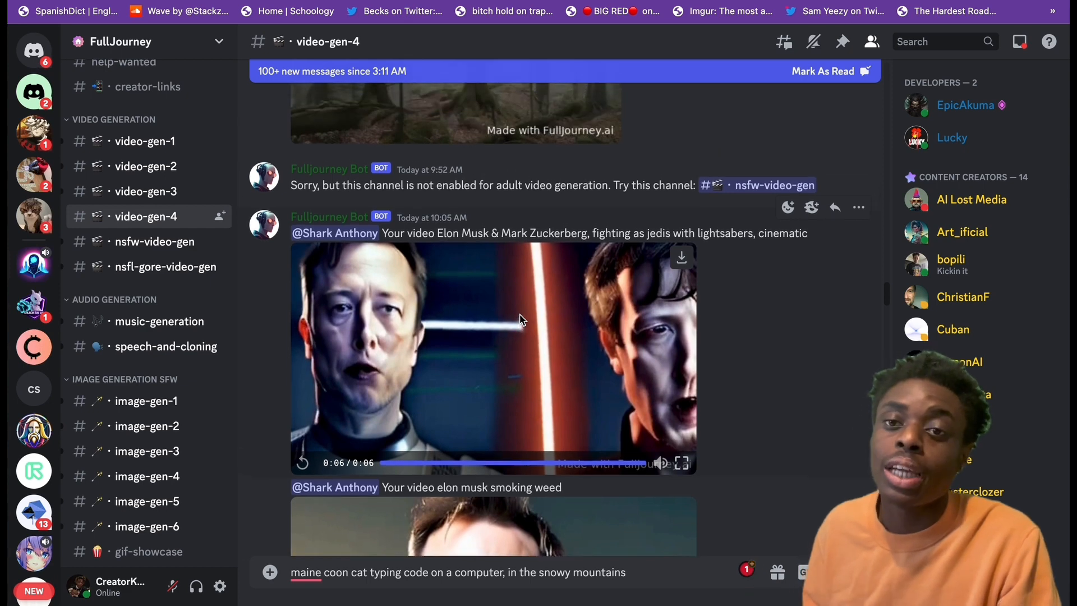
{"action": "scroll", "scroll_direction": "up", "scroll_amount": 3}
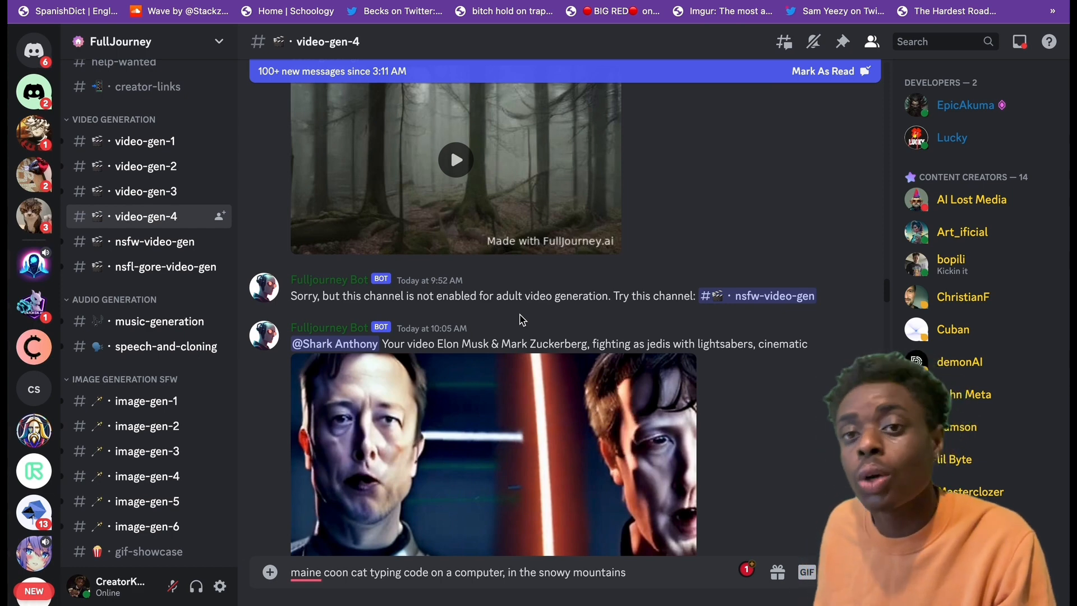
{"action": "scroll", "scroll_direction": "up", "scroll_amount": 3}
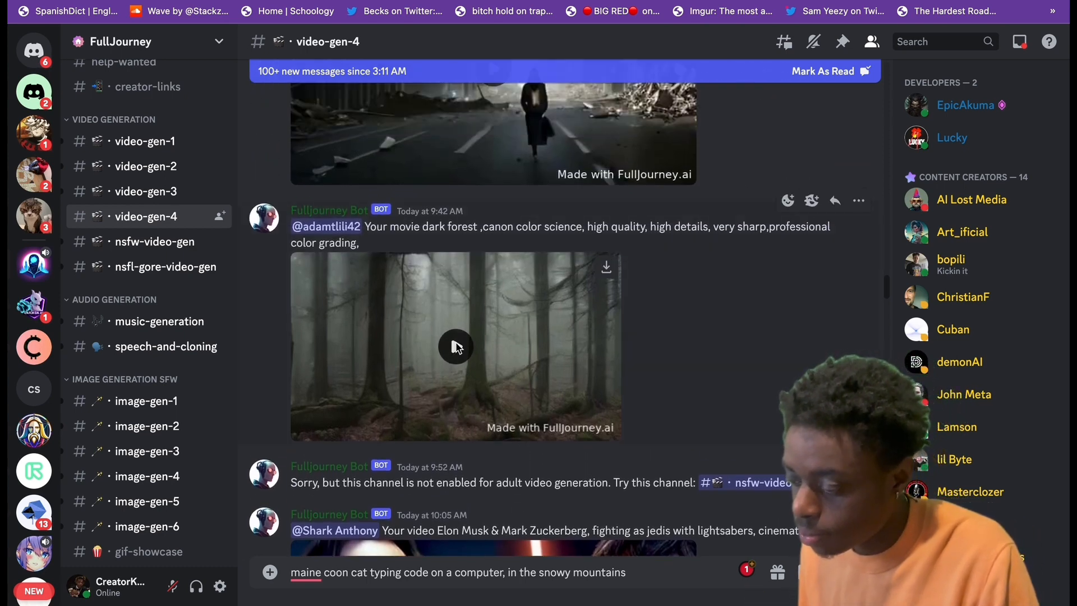
- Play the dark forest video and scroll up to the next clip
{"action": "left_click", "coordinate": [456, 347]}
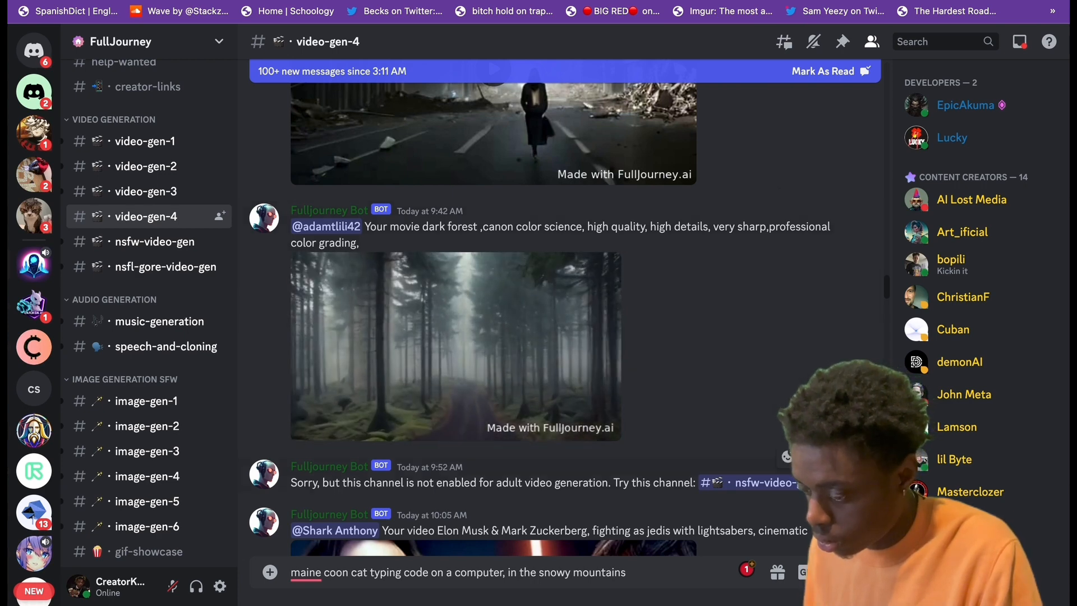
{"action": "left_click", "coordinate": [455, 345]}
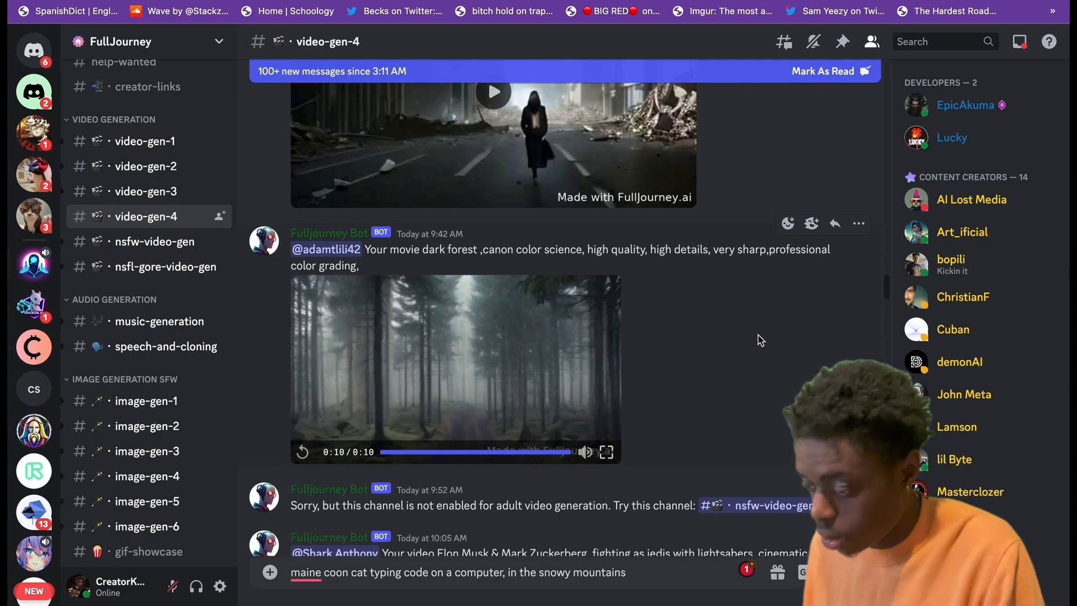
{"action": "scroll", "scroll_direction": "up", "scroll_amount": 3}
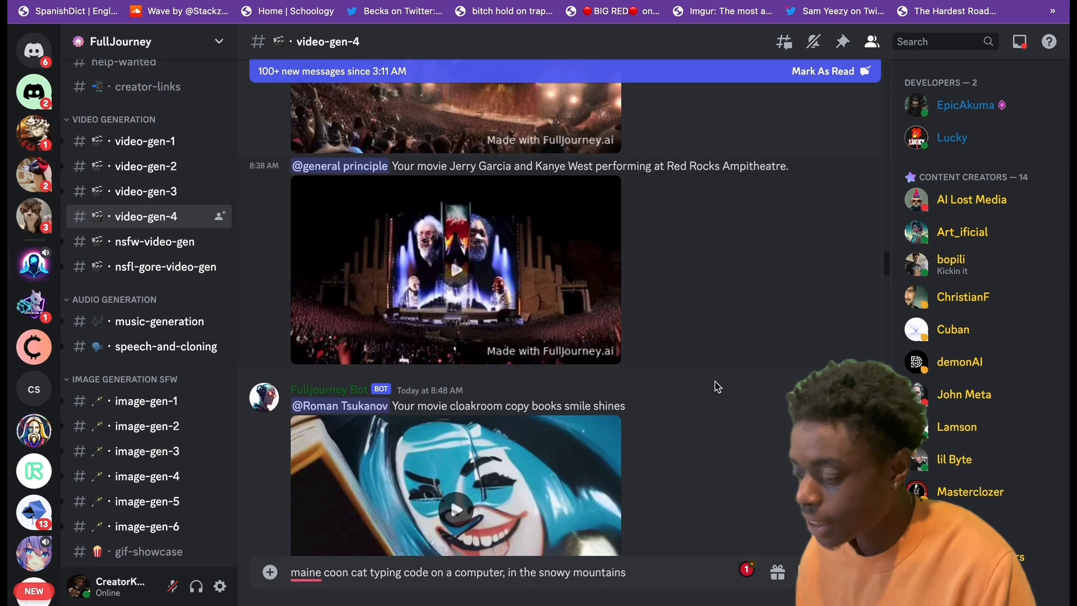
{"action": "scroll", "scroll_direction": "up", "scroll_amount": 3}
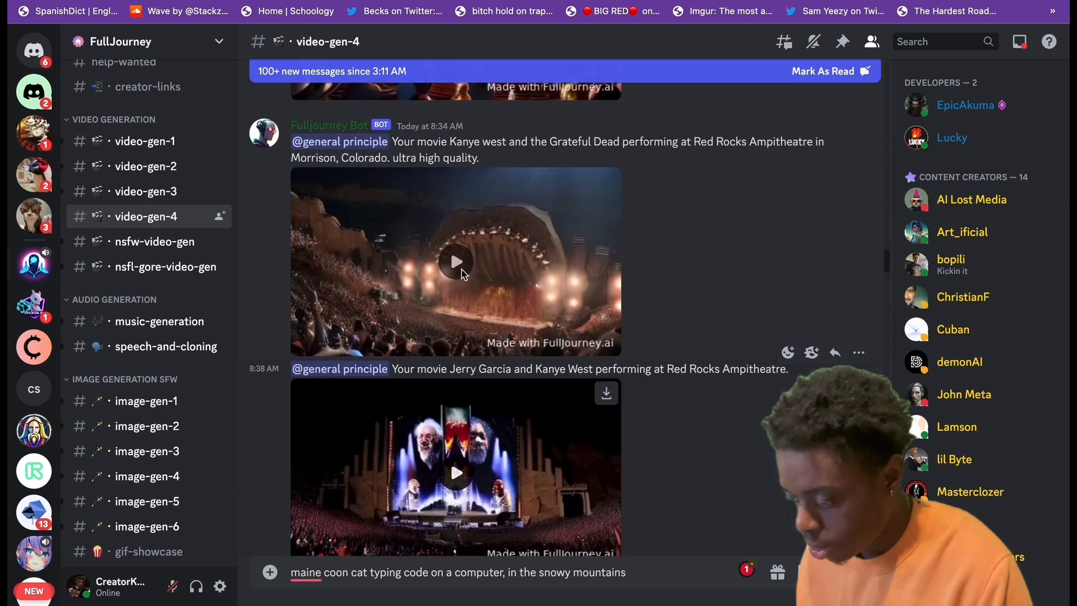
- Play the Red Rocks Amphitheatre concert video
{"action": "left_click", "coordinate": [455, 261]}
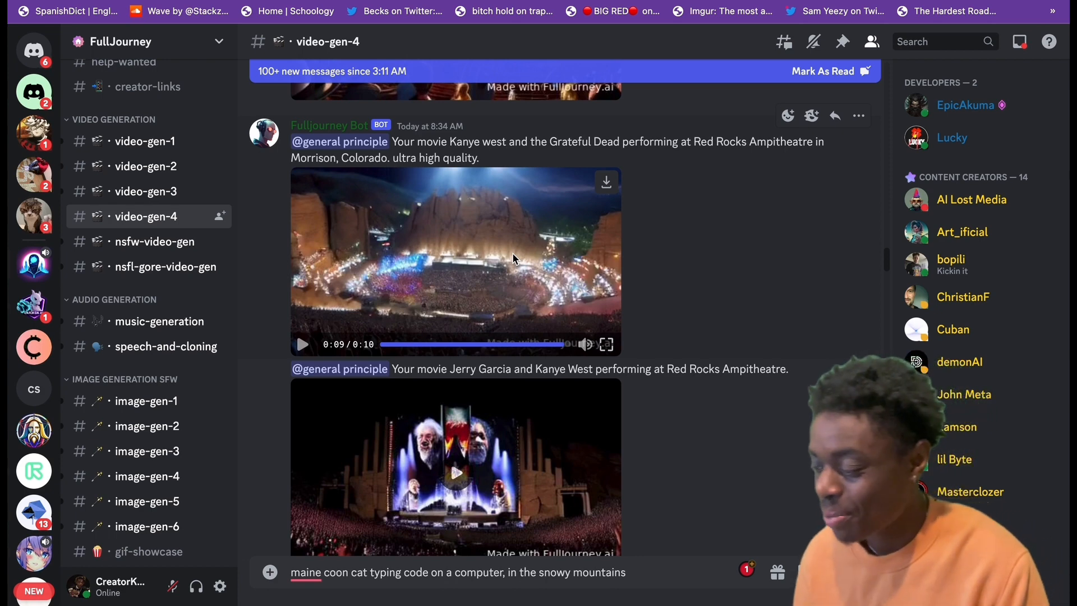
{"action": "scroll", "scroll_direction": "down", "scroll_amount": 3}
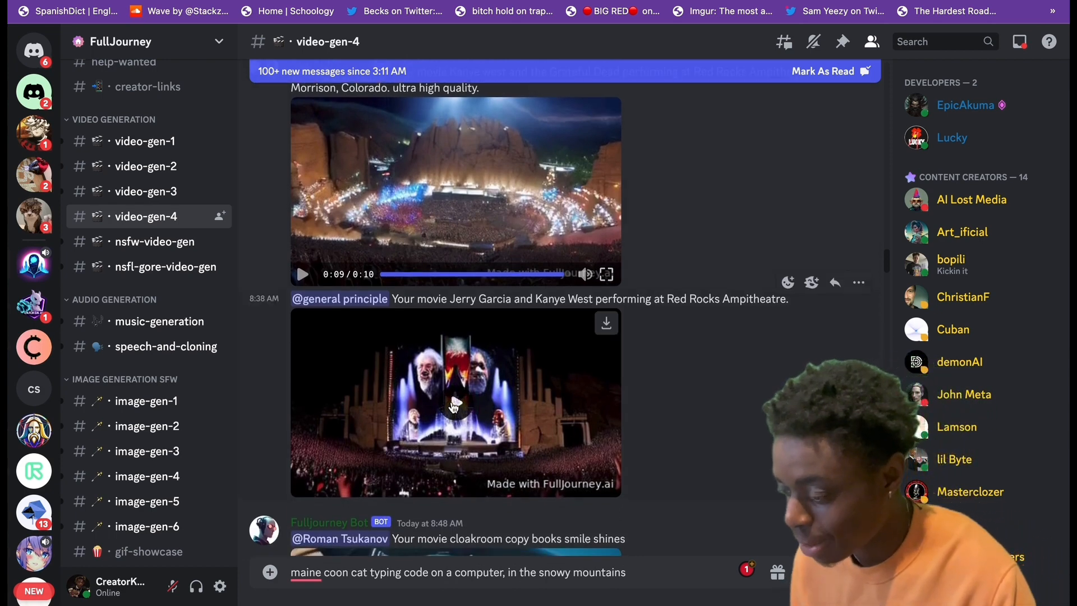
{"action": "scroll", "scroll_direction": "up", "scroll_amount": 3}
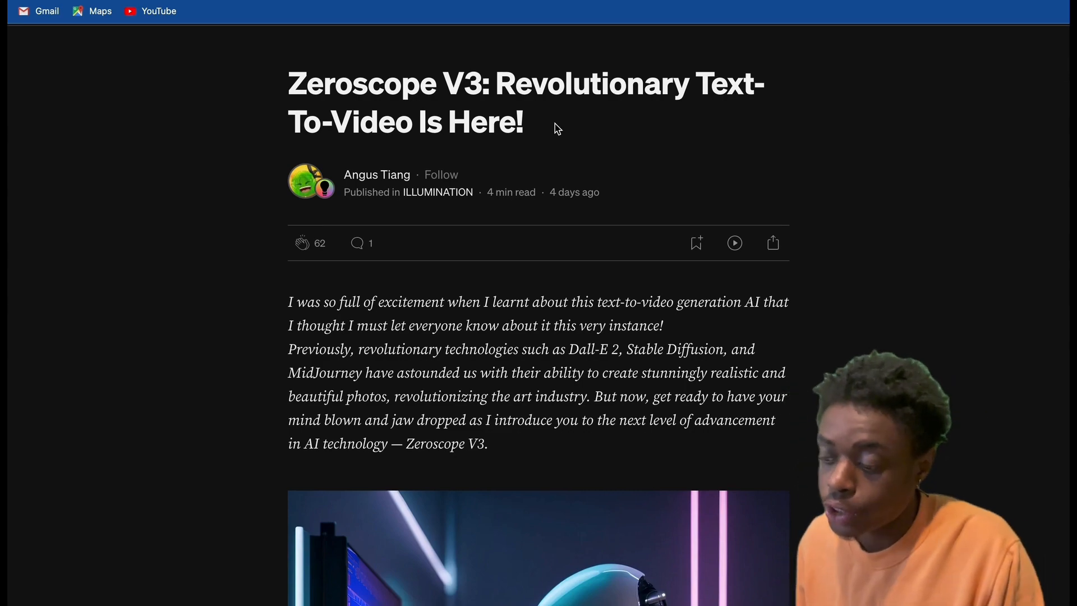
- Scroll the Medium article down to its 'Power of Zeroscope V3' section
{"action": "scroll", "scroll_direction": "down", "scroll_amount": 3}
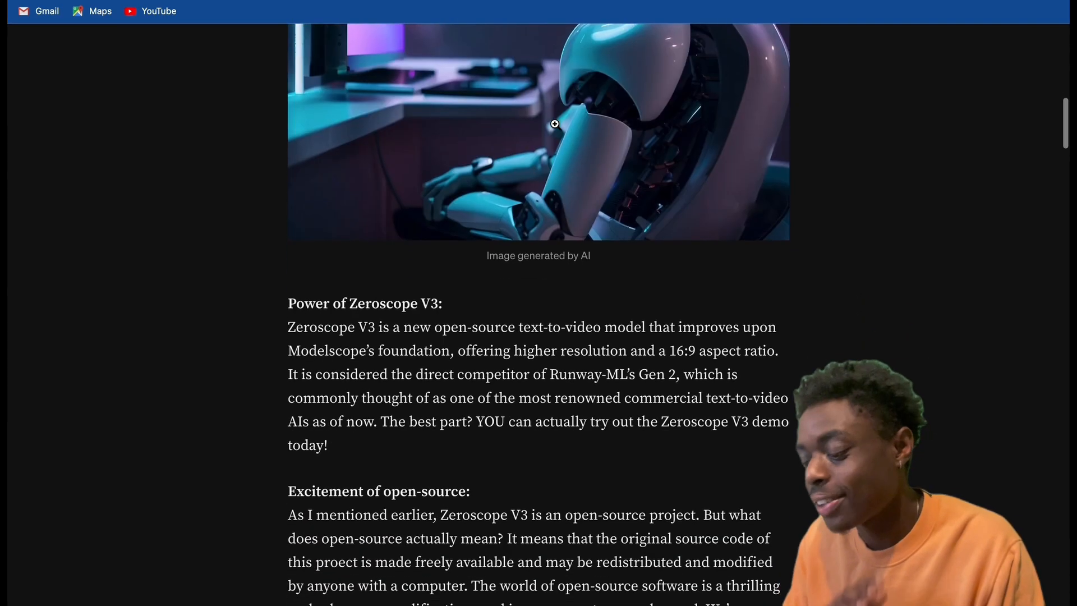
{"action": "scroll", "scroll_direction": "down", "scroll_amount": 3}
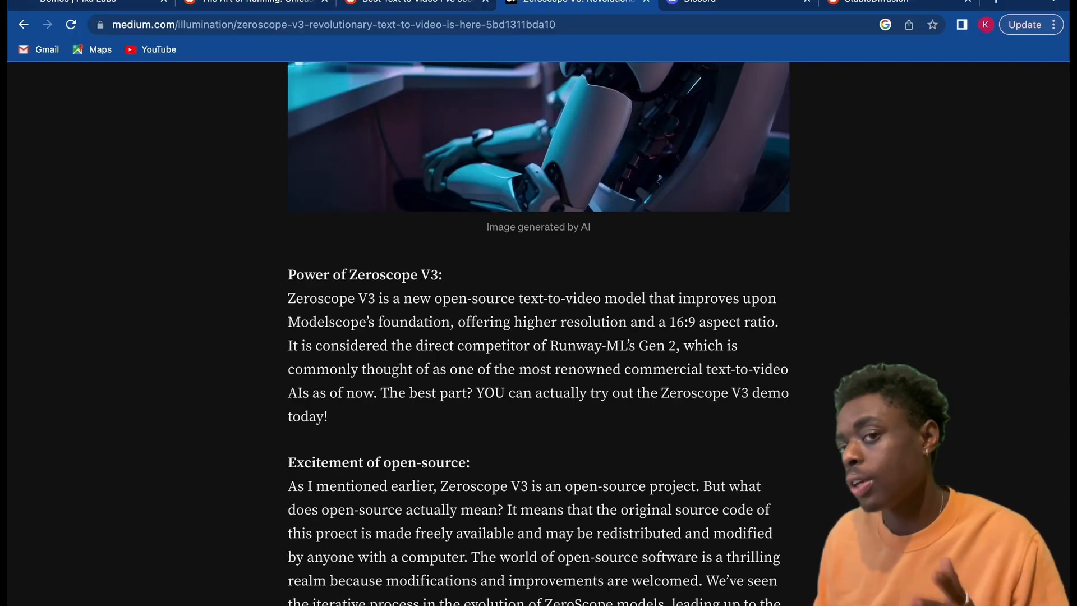
{"action": "mouse_move", "coordinate": [412, 2]}
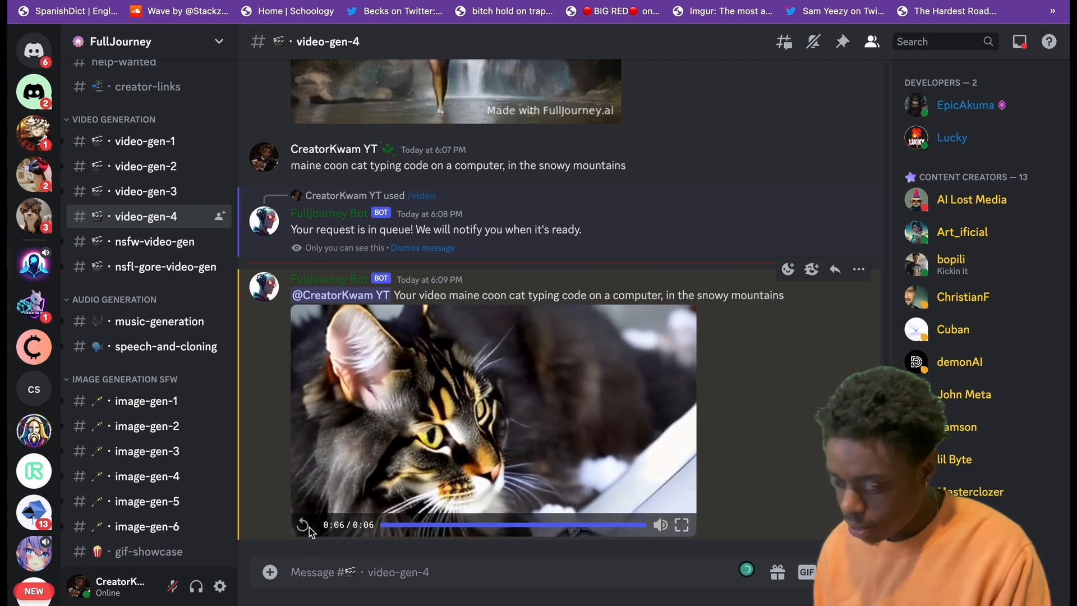
- Replay the FullJourney bot's maine coon cat video and search the channel for other maine coon cat results
{"action": "left_click", "coordinate": [301, 525]}
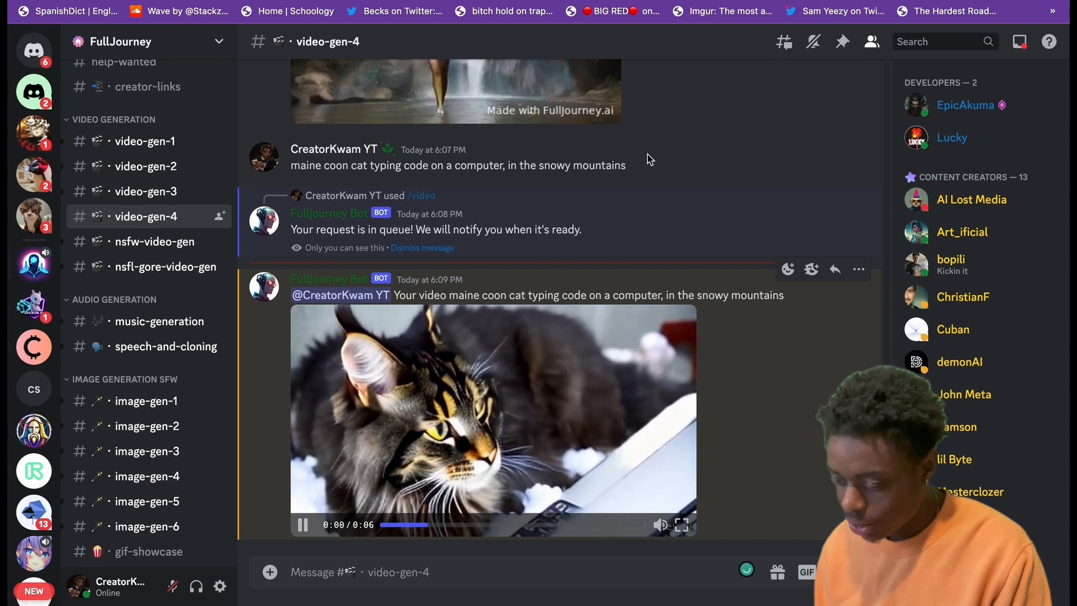
{"action": "scroll", "scroll_direction": "up", "scroll_amount": 3}
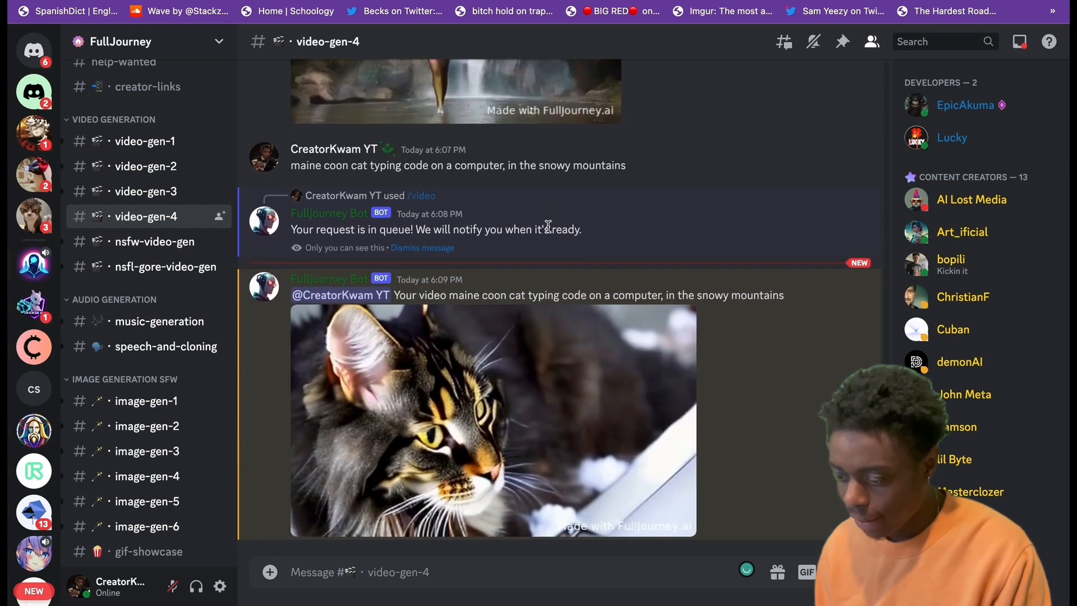
{"action": "left_click", "coordinate": [934, 41]}
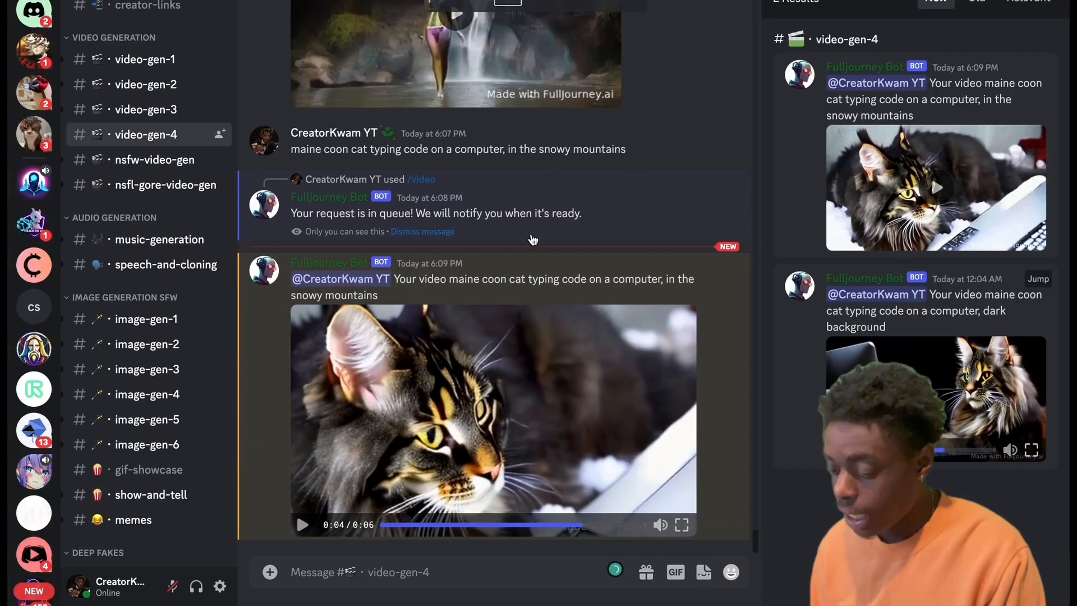
{"action": "left_click", "coordinate": [680, 524]}
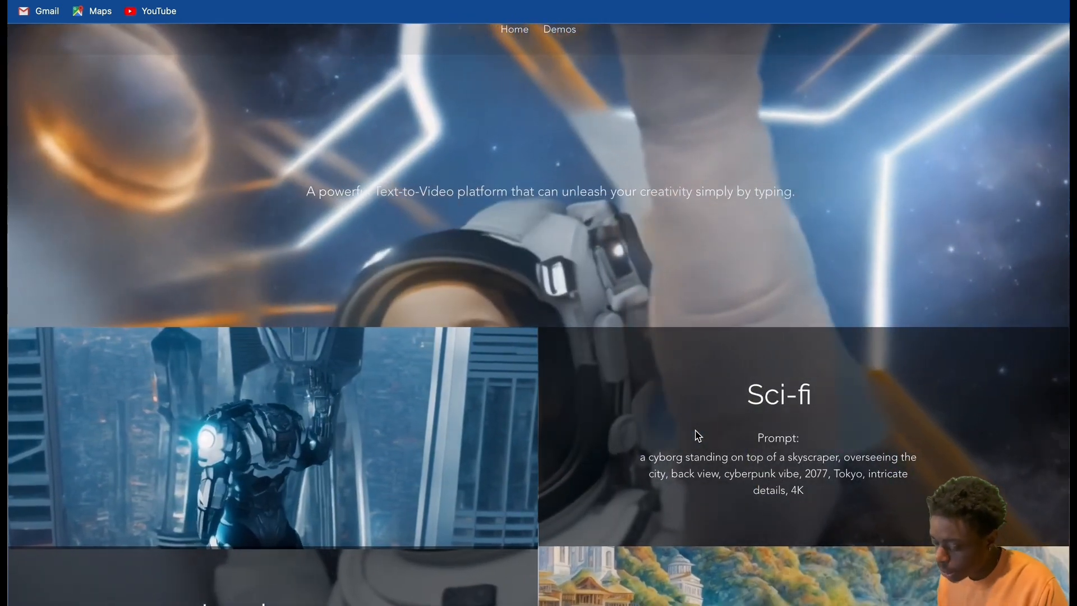
- Scroll the Pika Labs demos page down to the Sci-fi and Landscape examples with their prompts
{"action": "scroll", "scroll_direction": "down", "scroll_amount": 3}
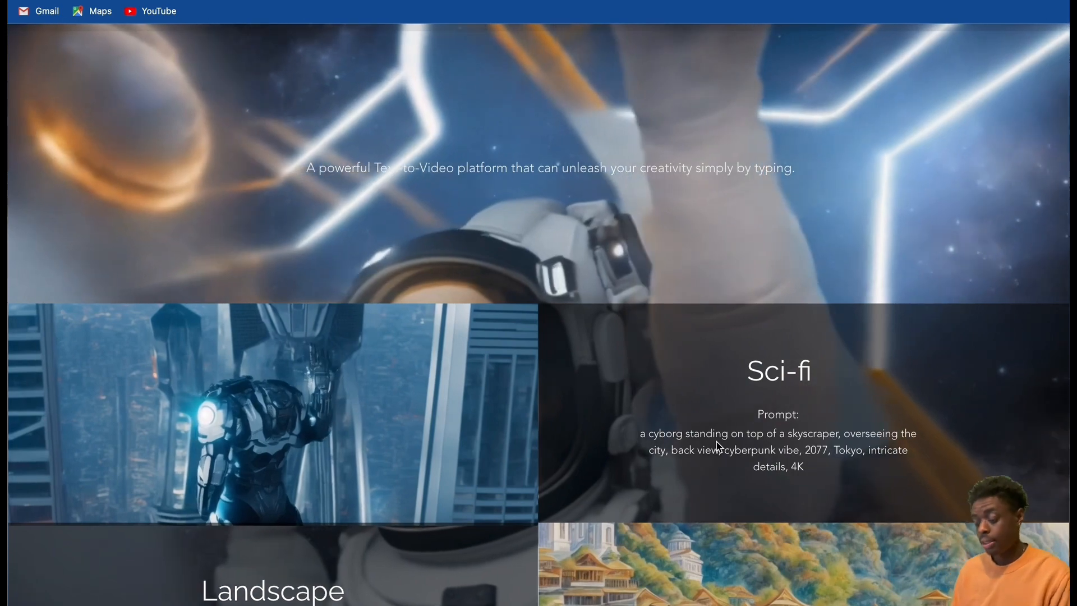
{"action": "scroll", "scroll_direction": "down", "scroll_amount": 3}
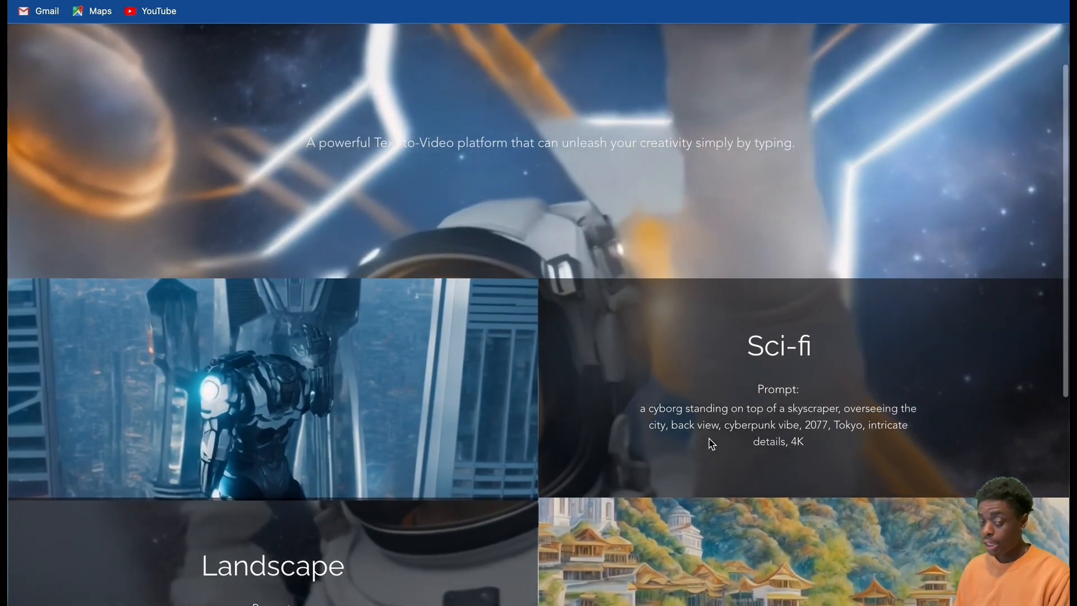
{"action": "scroll", "scroll_direction": "down", "scroll_amount": 3}
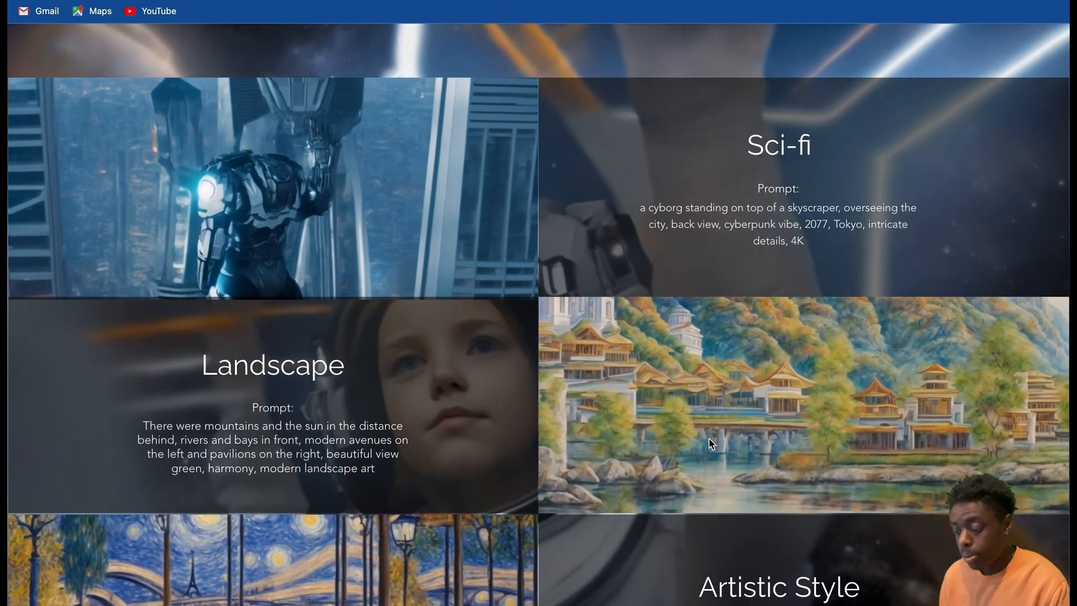
- Scroll to the bottom of the demos page to read the full Artistic Style prompt
{"action": "scroll", "scroll_direction": "down", "scroll_amount": 3}
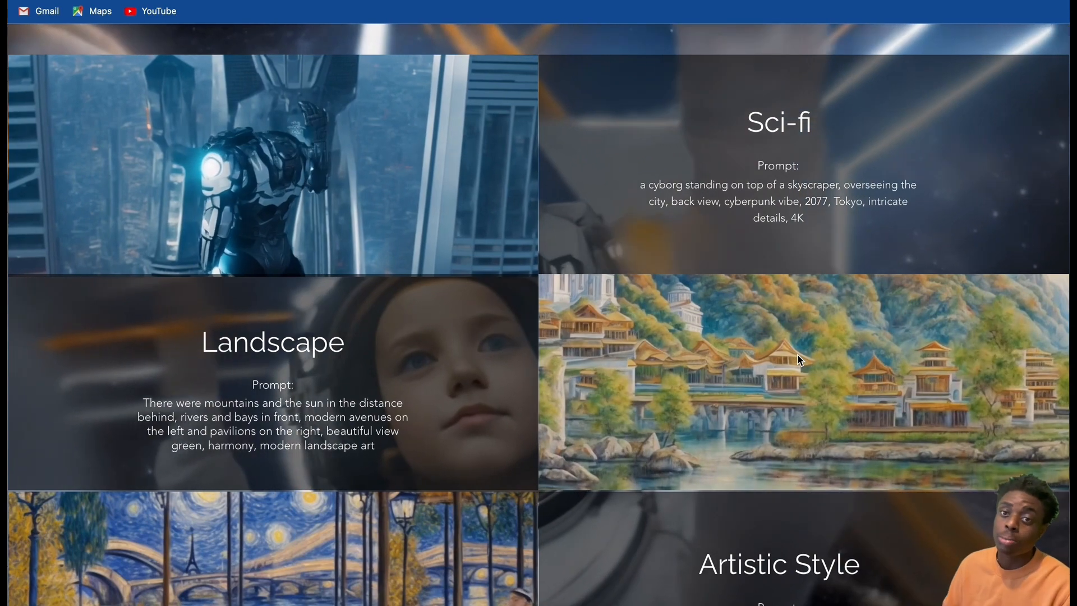
{"action": "scroll", "scroll_direction": "down", "scroll_amount": 3}
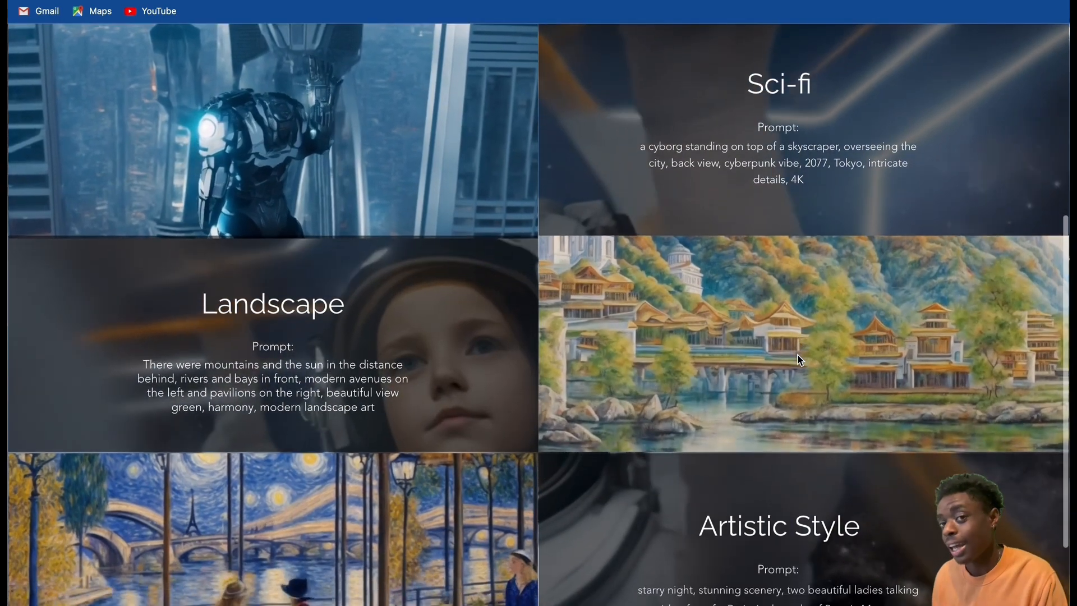
{"action": "scroll", "scroll_direction": "down", "scroll_amount": 3}
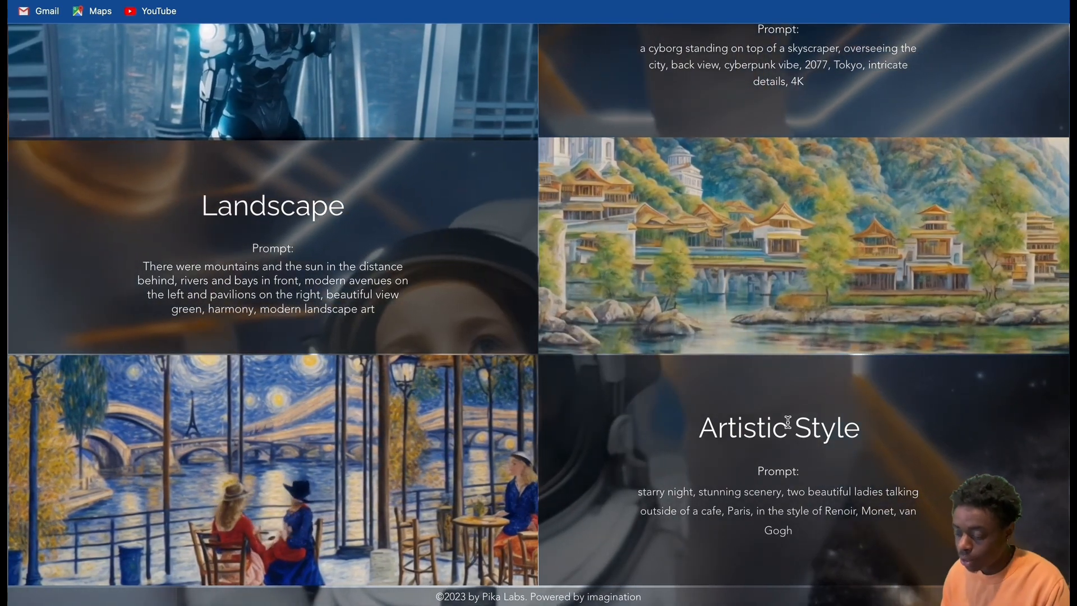
{"action": "scroll", "scroll_direction": "up", "scroll_amount": 3}
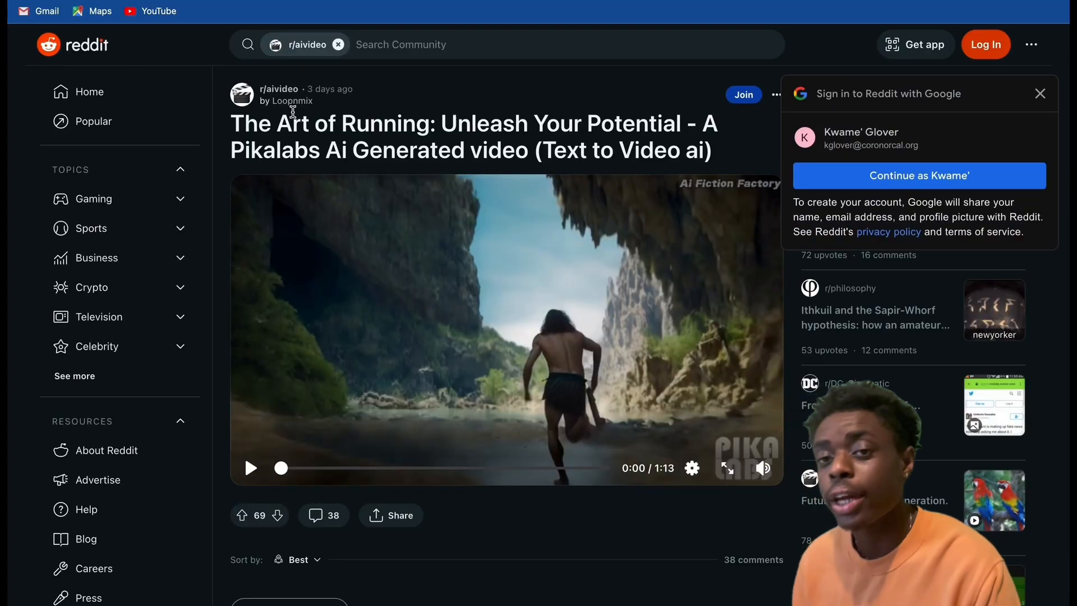
{"action": "mouse_move", "coordinate": [264, 191]}
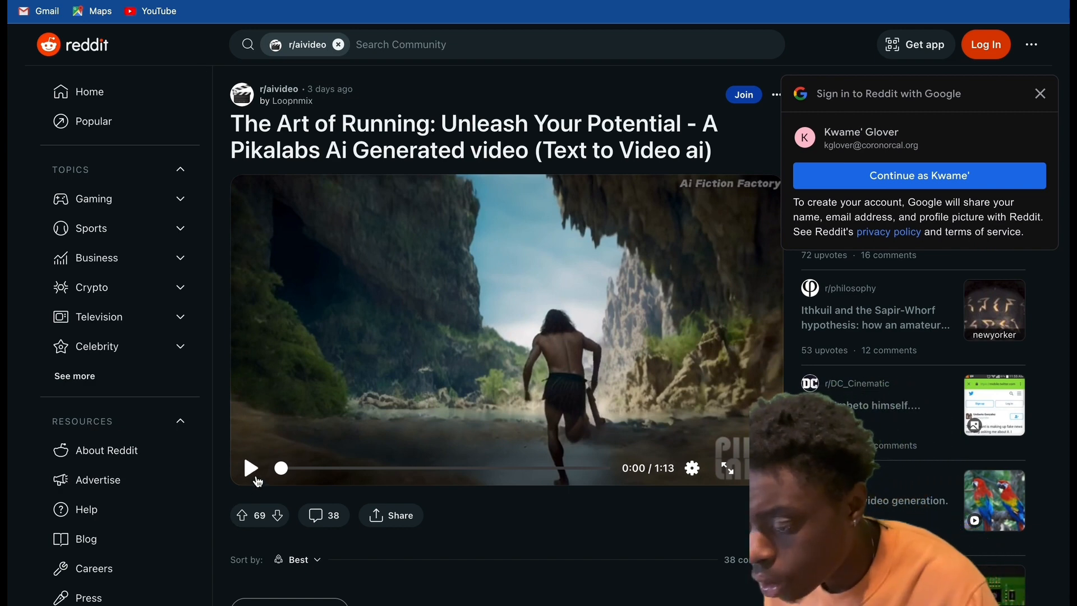
- Start playing the Pika-made 'The Art of Running' video on r/aivideo
{"action": "left_click", "coordinate": [250, 467]}
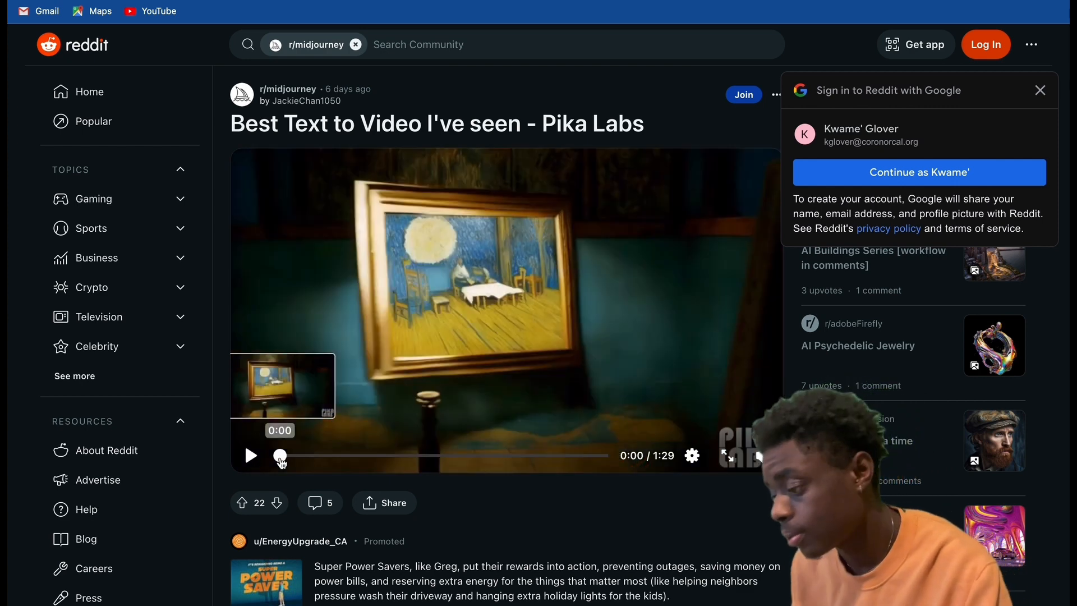
{"action": "mouse_move", "coordinate": [252, 456]}
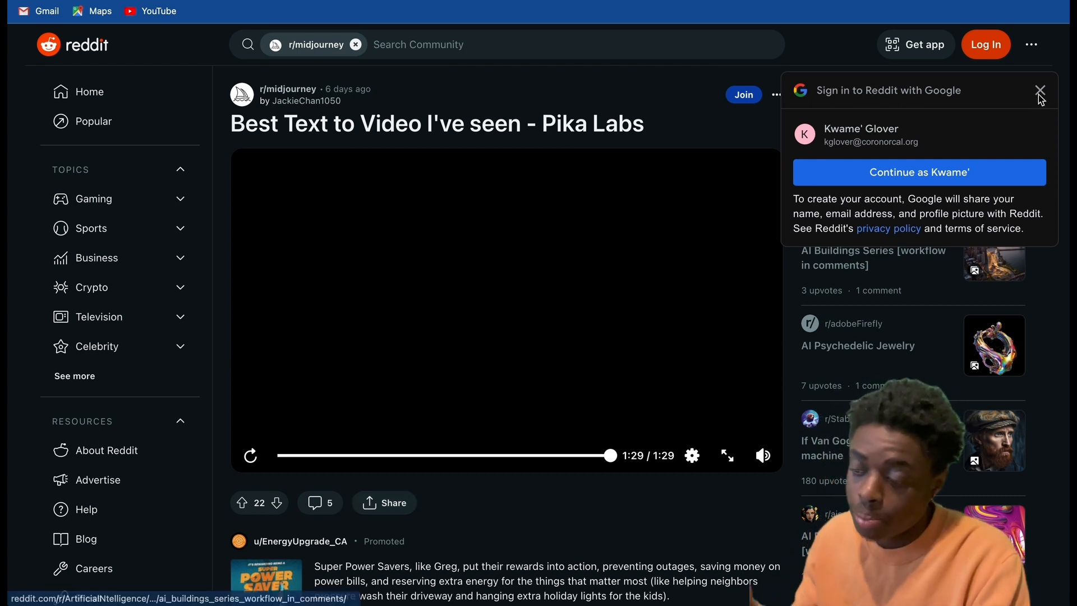
- Dismiss the Google sign-in popup and scroll r/StableDiffusion to the 'AnimateDiff is just amazing' post
{"action": "left_click", "coordinate": [1039, 89]}
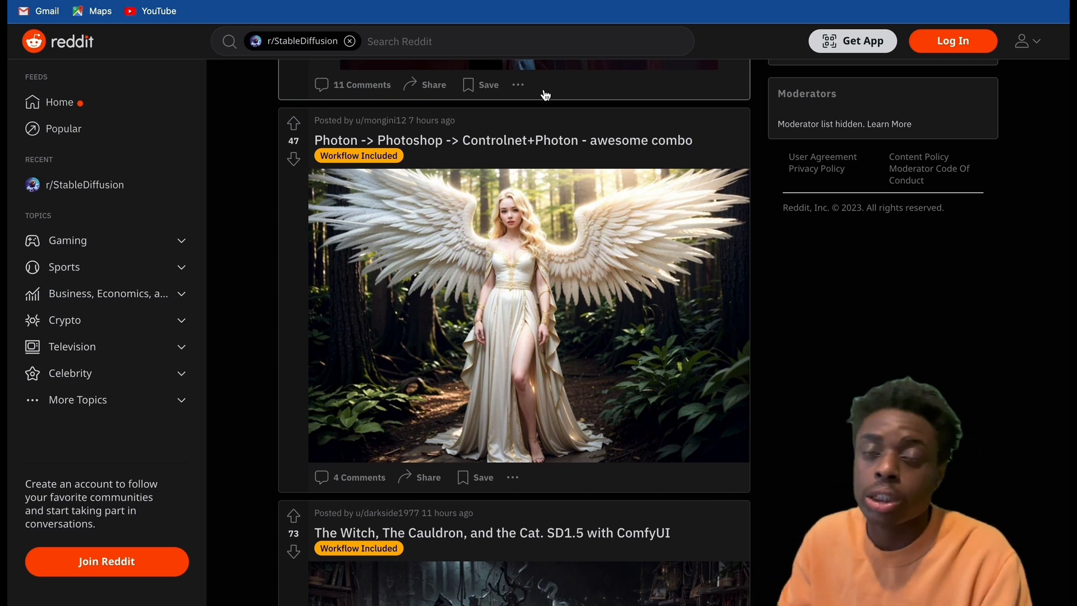
{"action": "scroll", "scroll_direction": "up", "scroll_amount": 3}
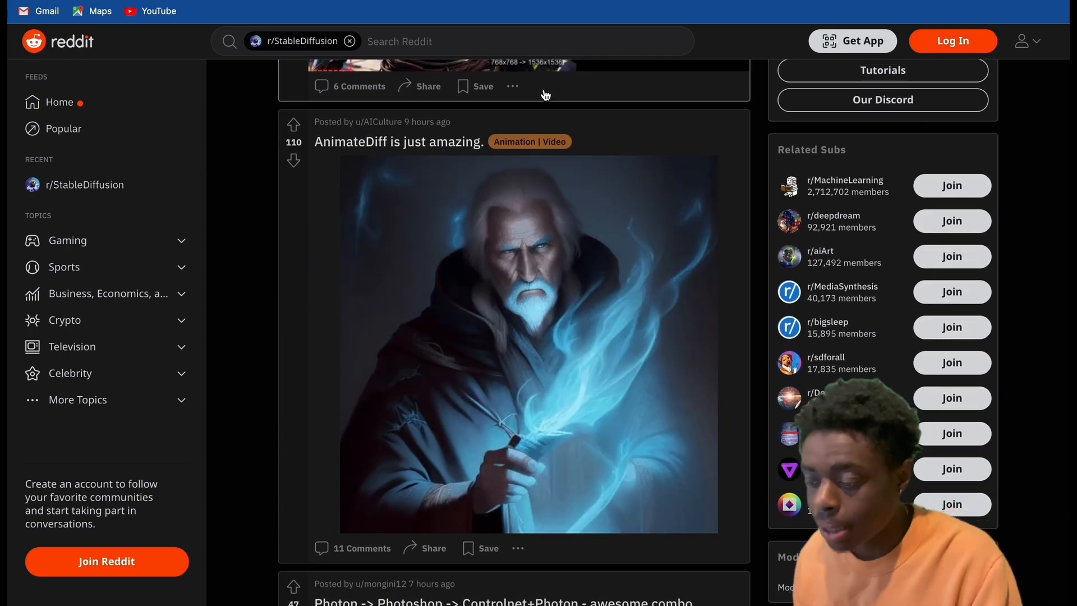
{"action": "mouse_move", "coordinate": [536, 207]}
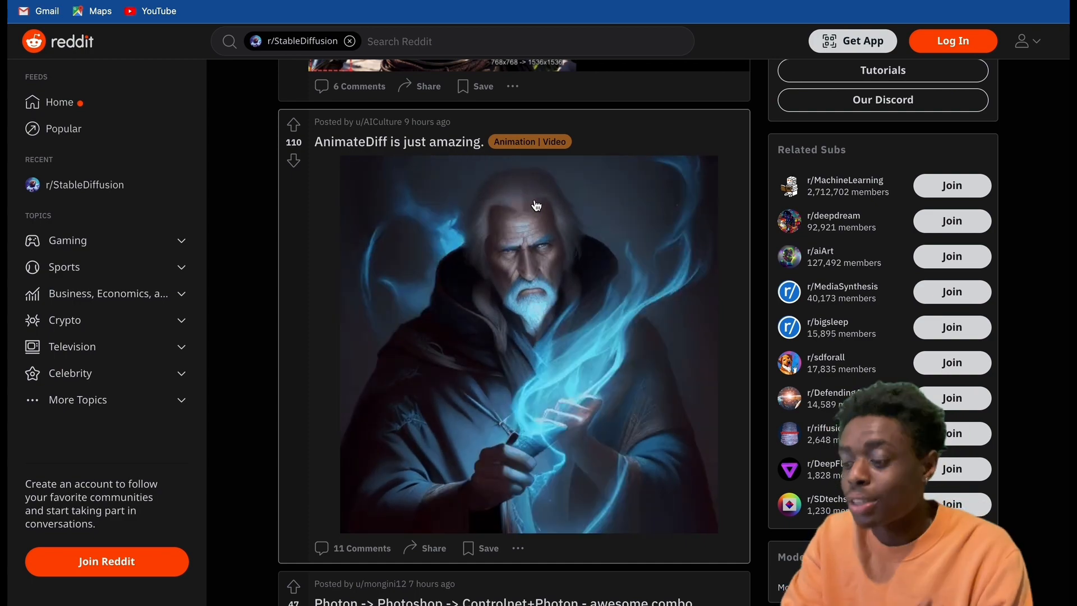
{"action": "scroll", "scroll_direction": "up", "scroll_amount": 3}
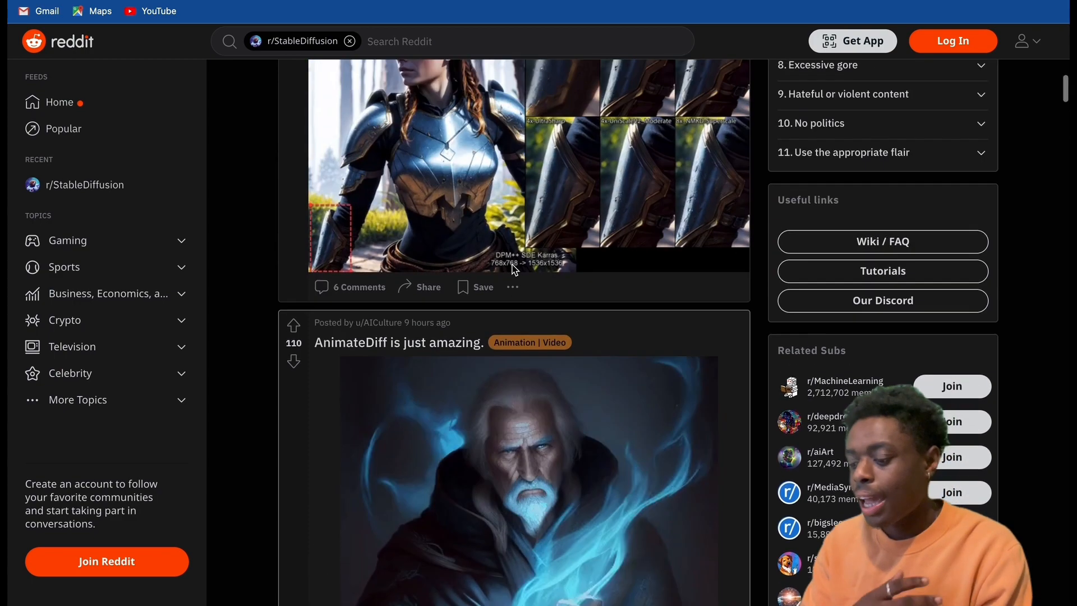
- Scroll down r/StableDiffusion past the Batman powersuit post to the 'Character creation with AnimateDiff' post
{"action": "scroll", "scroll_direction": "down", "scroll_amount": 3}
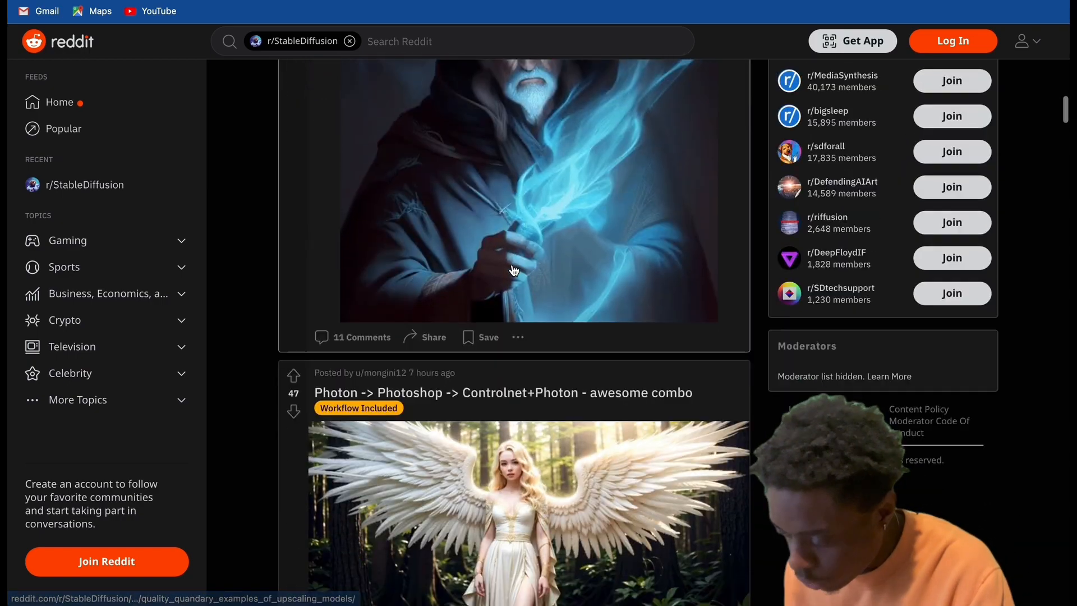
{"action": "scroll", "scroll_direction": "down", "scroll_amount": 3}
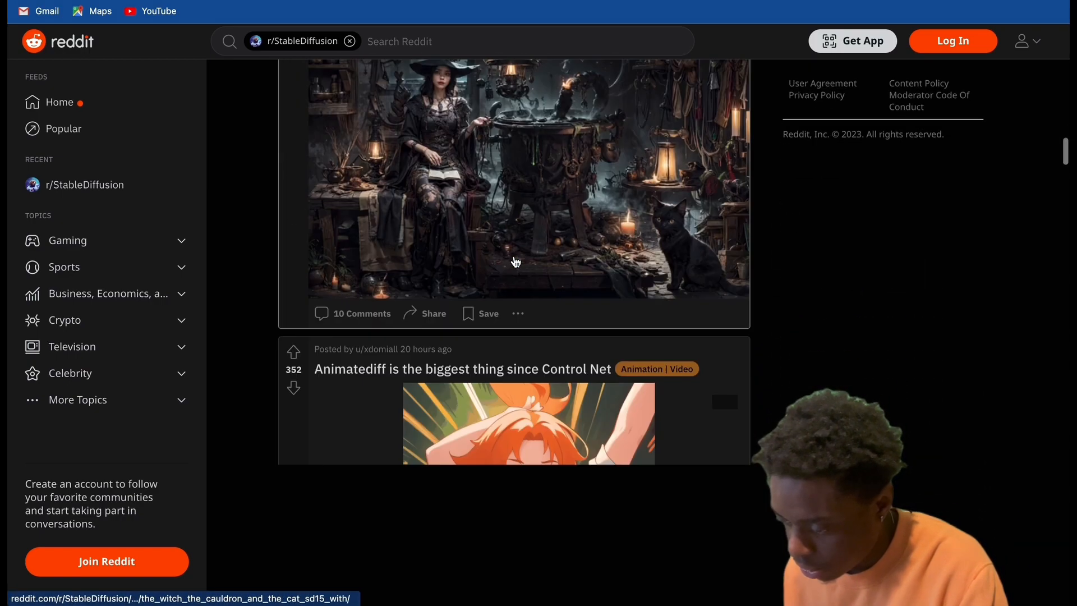
{"action": "scroll", "scroll_direction": "down", "scroll_amount": 3}
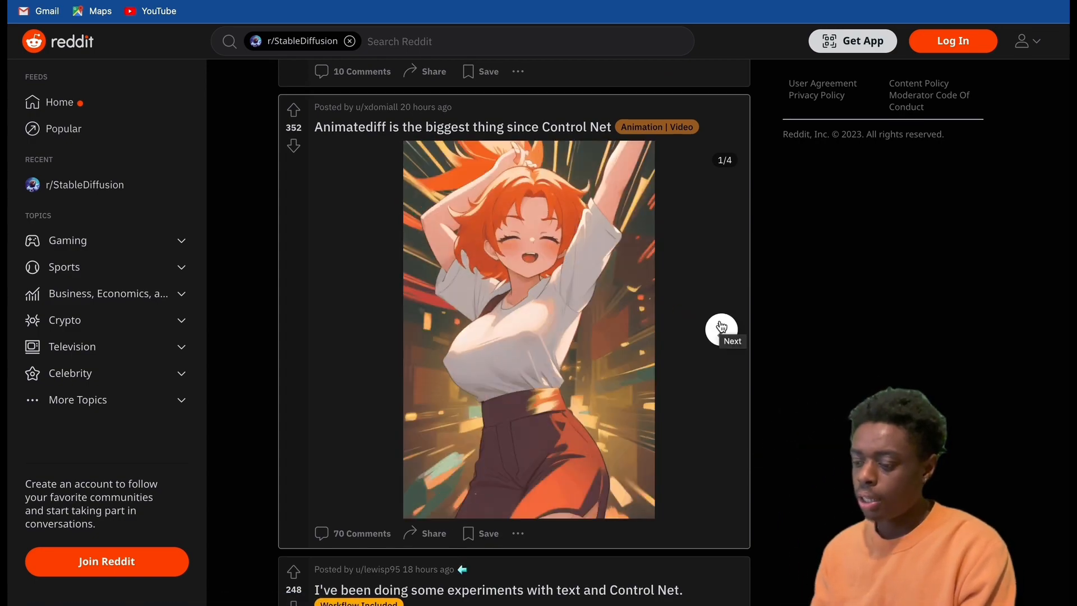
{"action": "scroll", "scroll_direction": "down", "scroll_amount": 3}
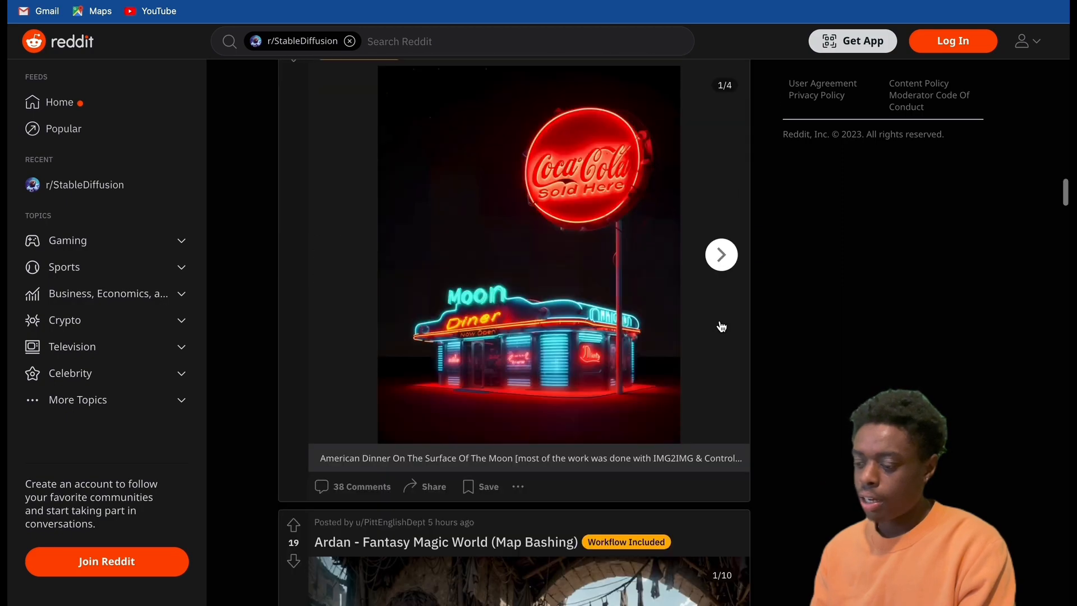
{"action": "scroll", "scroll_direction": "down", "scroll_amount": 3}
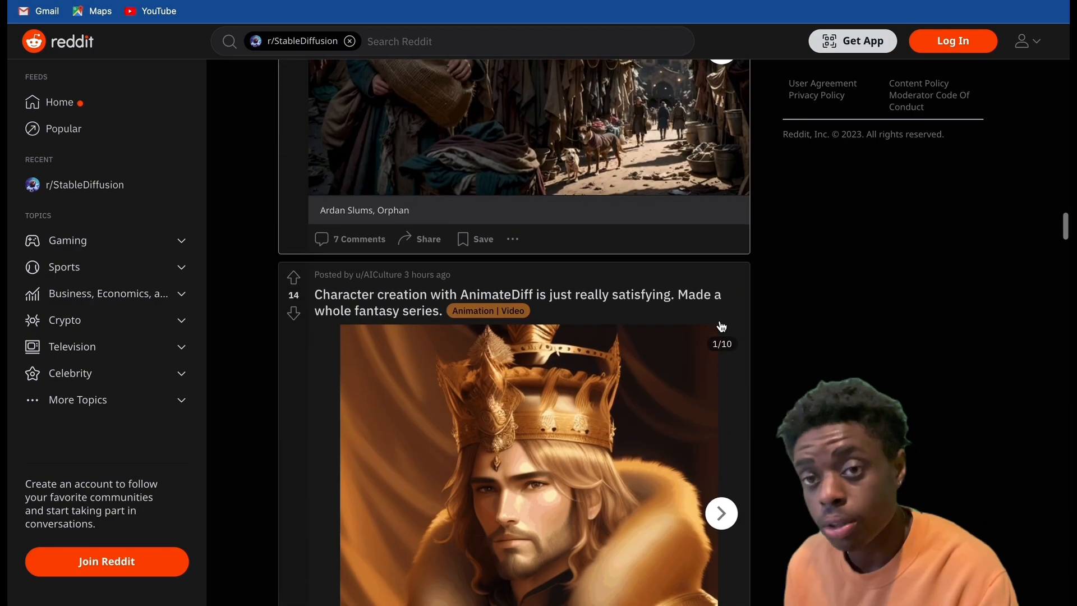
{"action": "scroll", "scroll_direction": "down", "scroll_amount": 3}
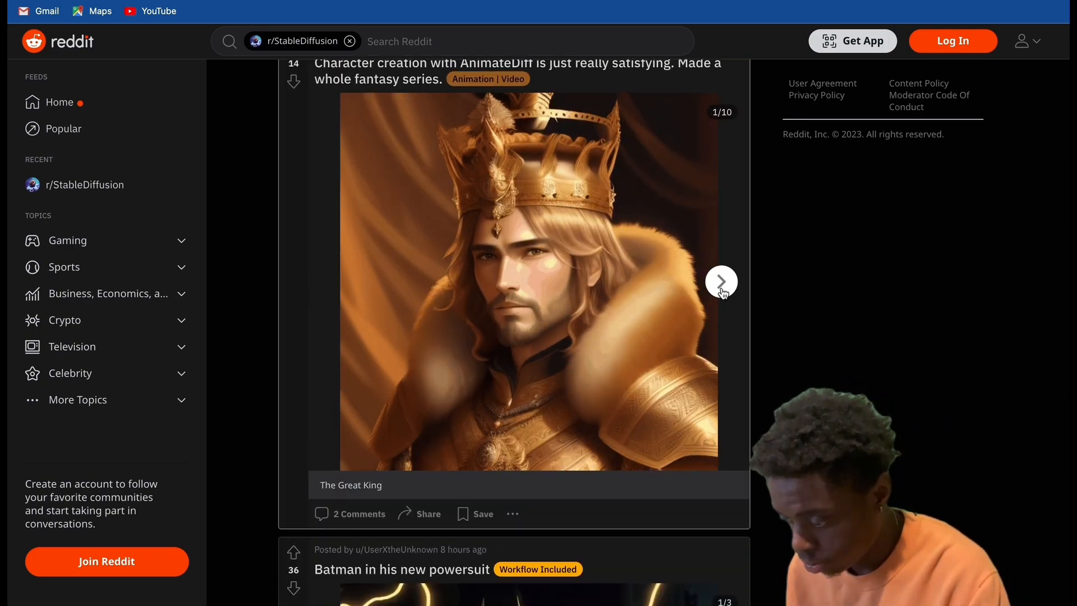
{"action": "mouse_move", "coordinate": [814, 289]}
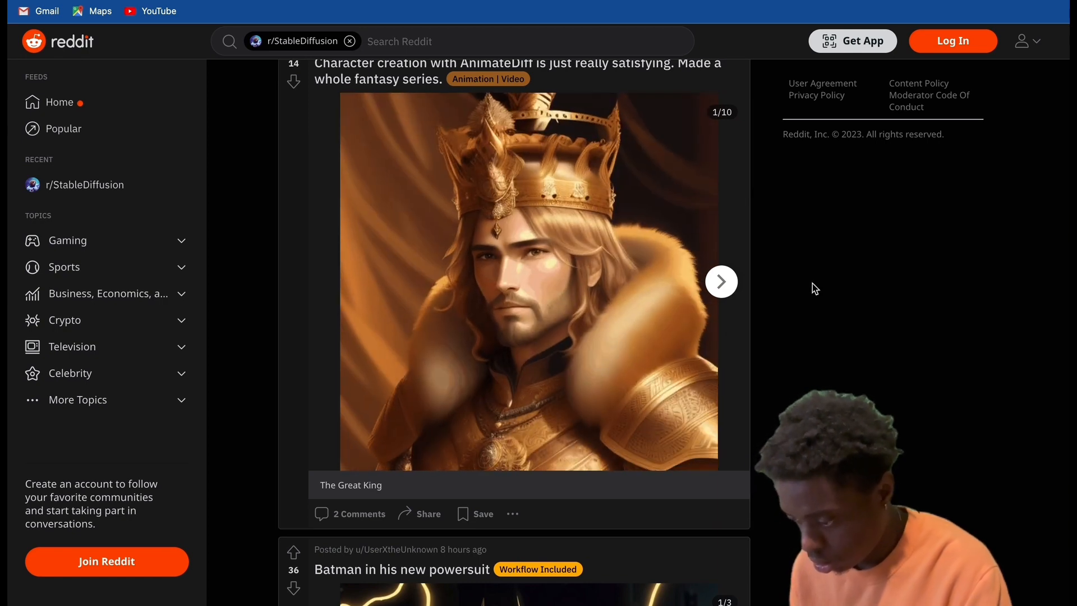
{"action": "mouse_move", "coordinate": [767, 290]}
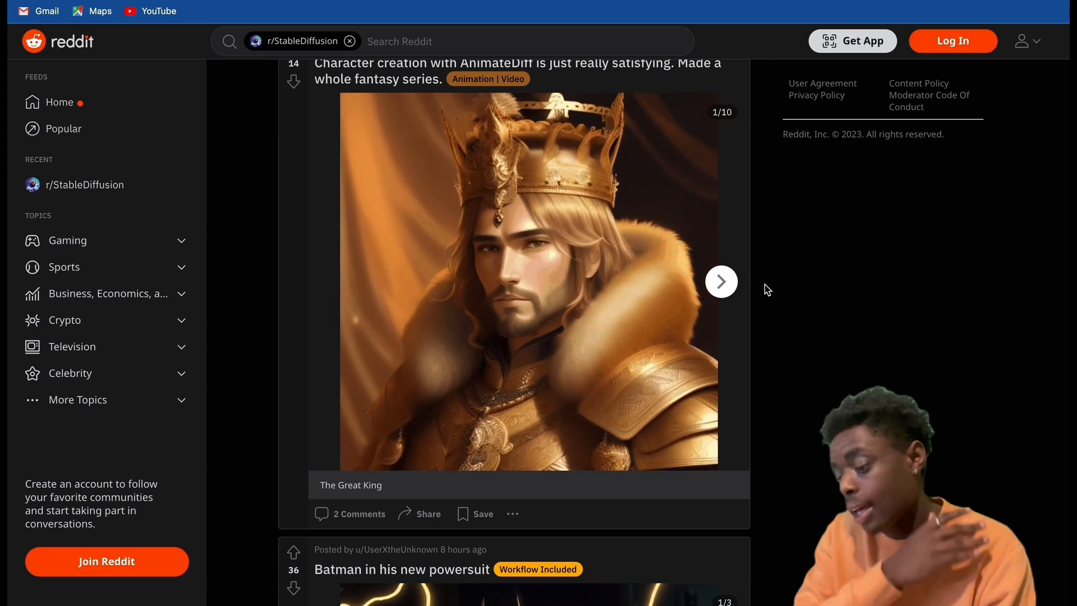
{"action": "scroll", "scroll_direction": "down", "scroll_amount": 3}
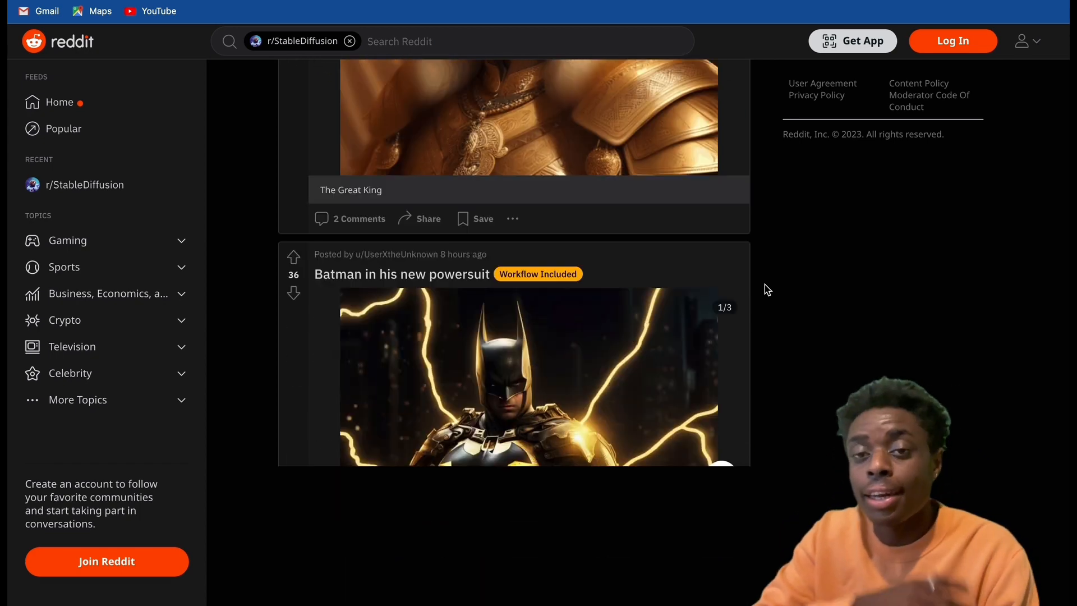
{"action": "scroll", "scroll_direction": "down", "scroll_amount": 3}
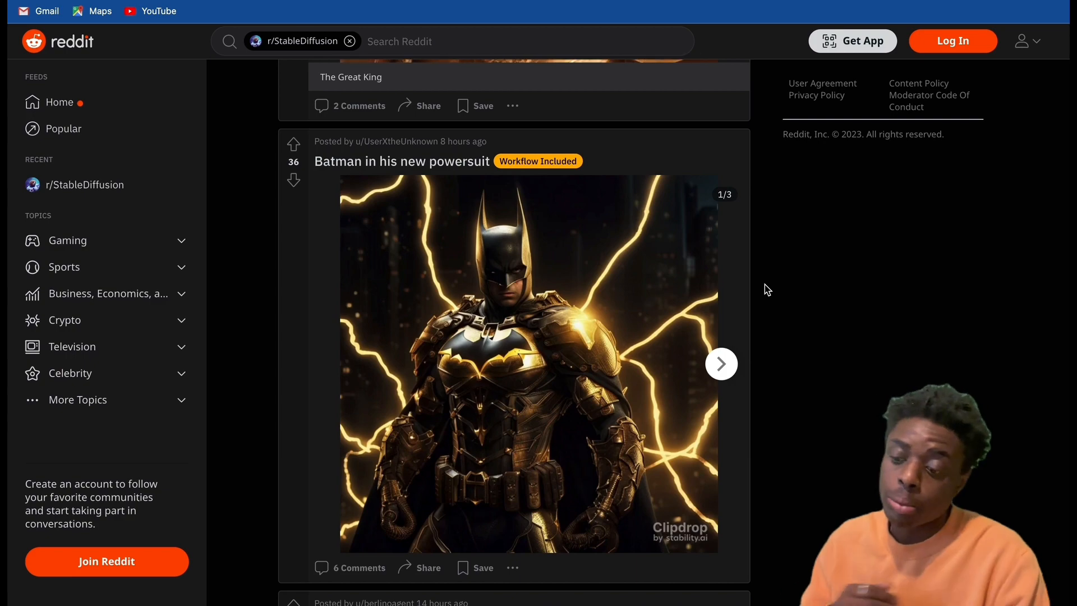
{"action": "scroll", "scroll_direction": "down", "scroll_amount": 3}
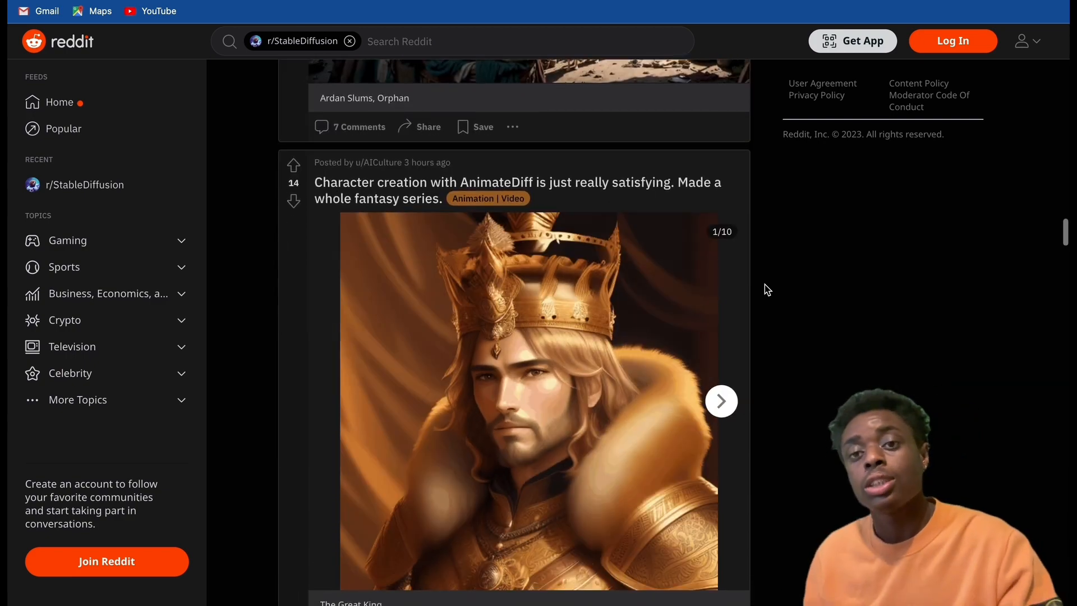